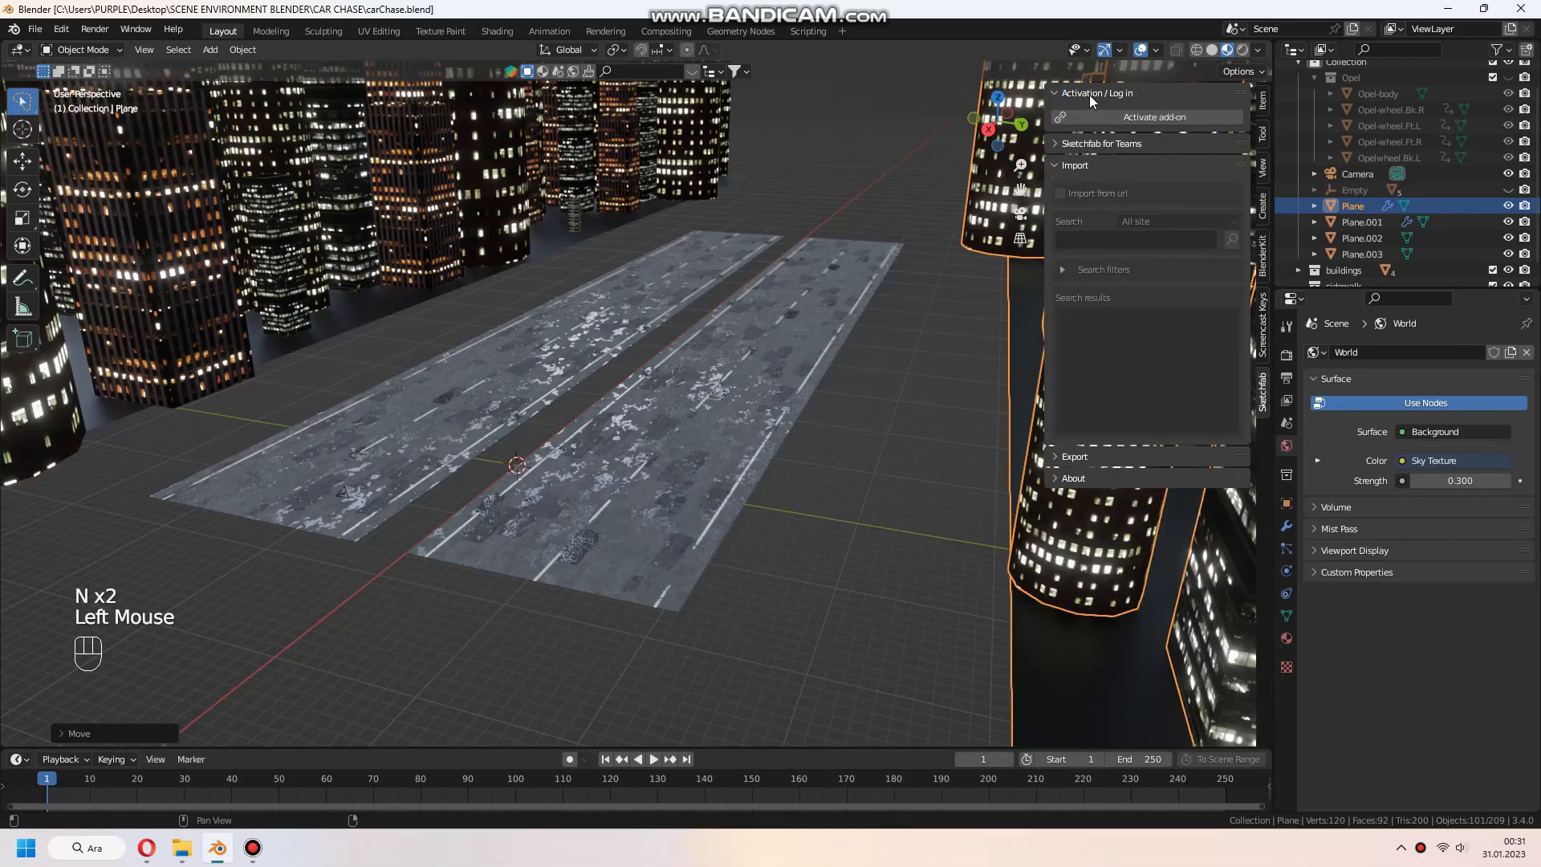
mouse_move(1113, 150)
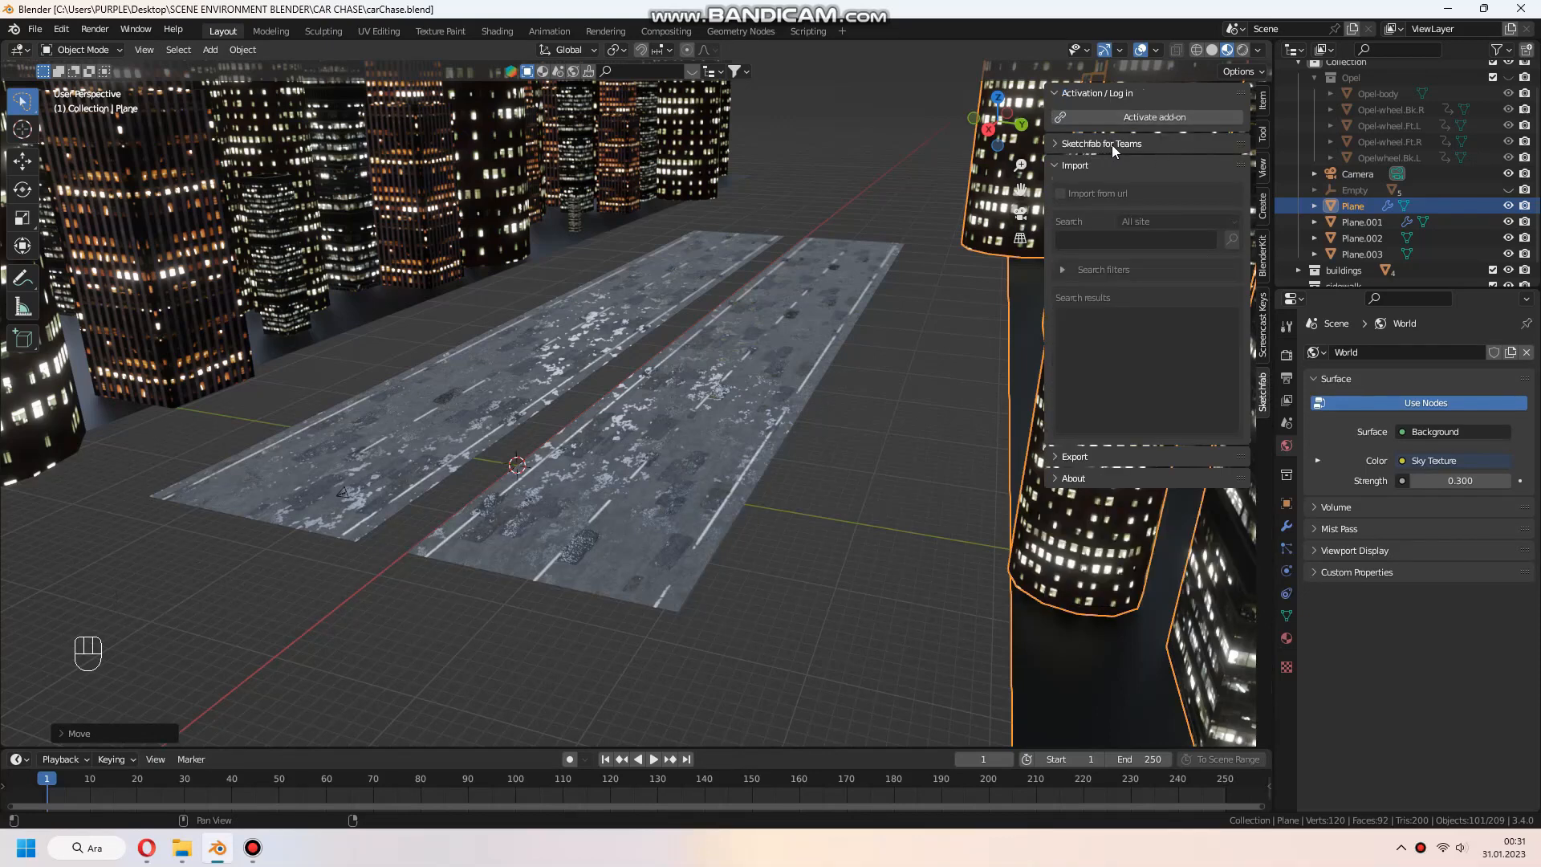
- Activate the Sketchfab add-on, log in to the account, and switch to Opera
click(1152, 117)
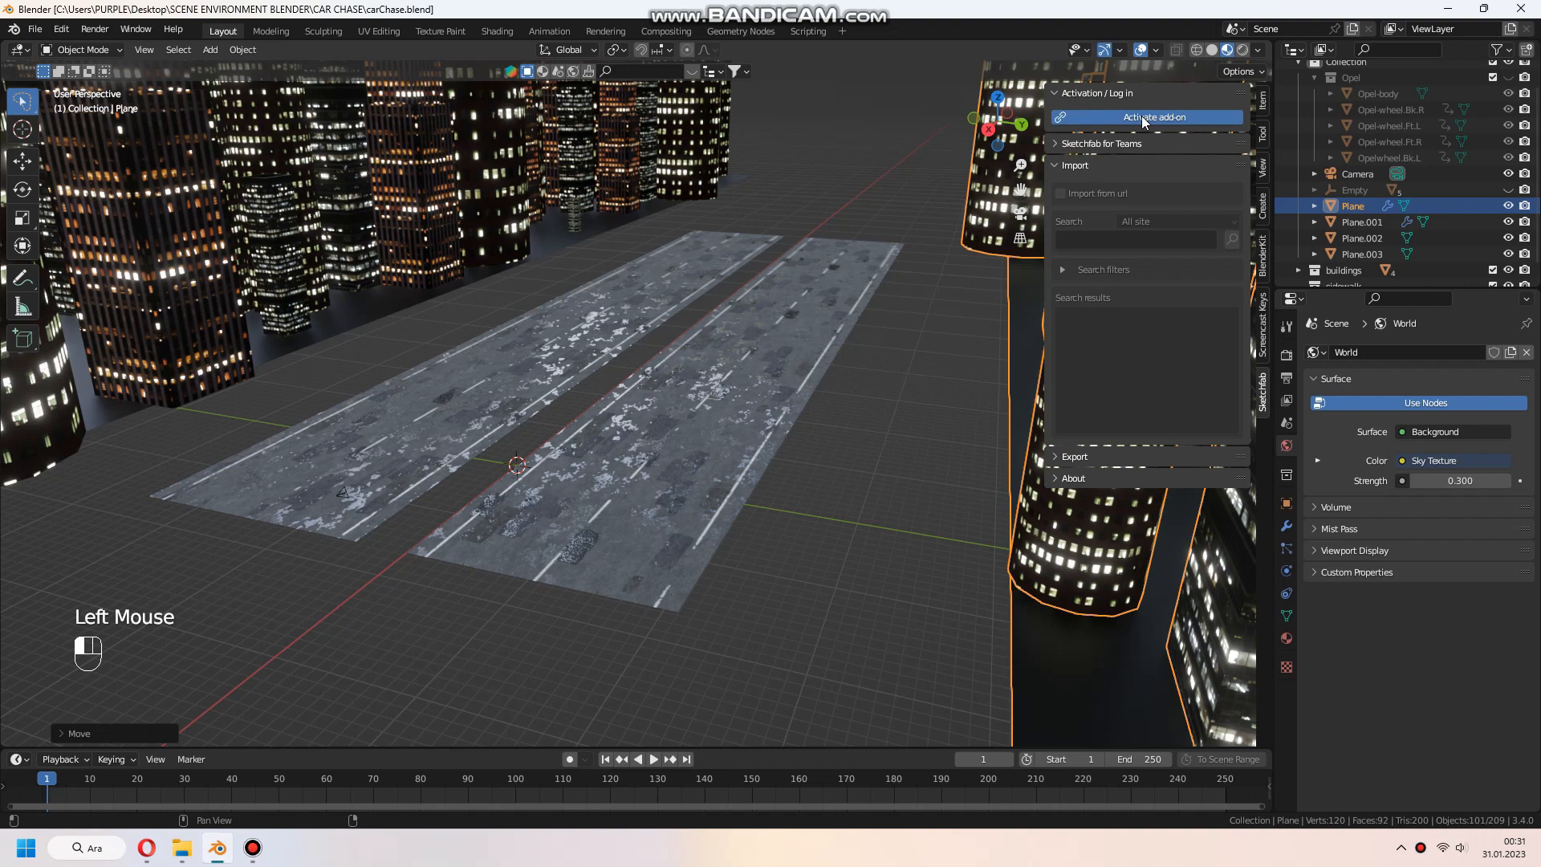
click(1153, 117)
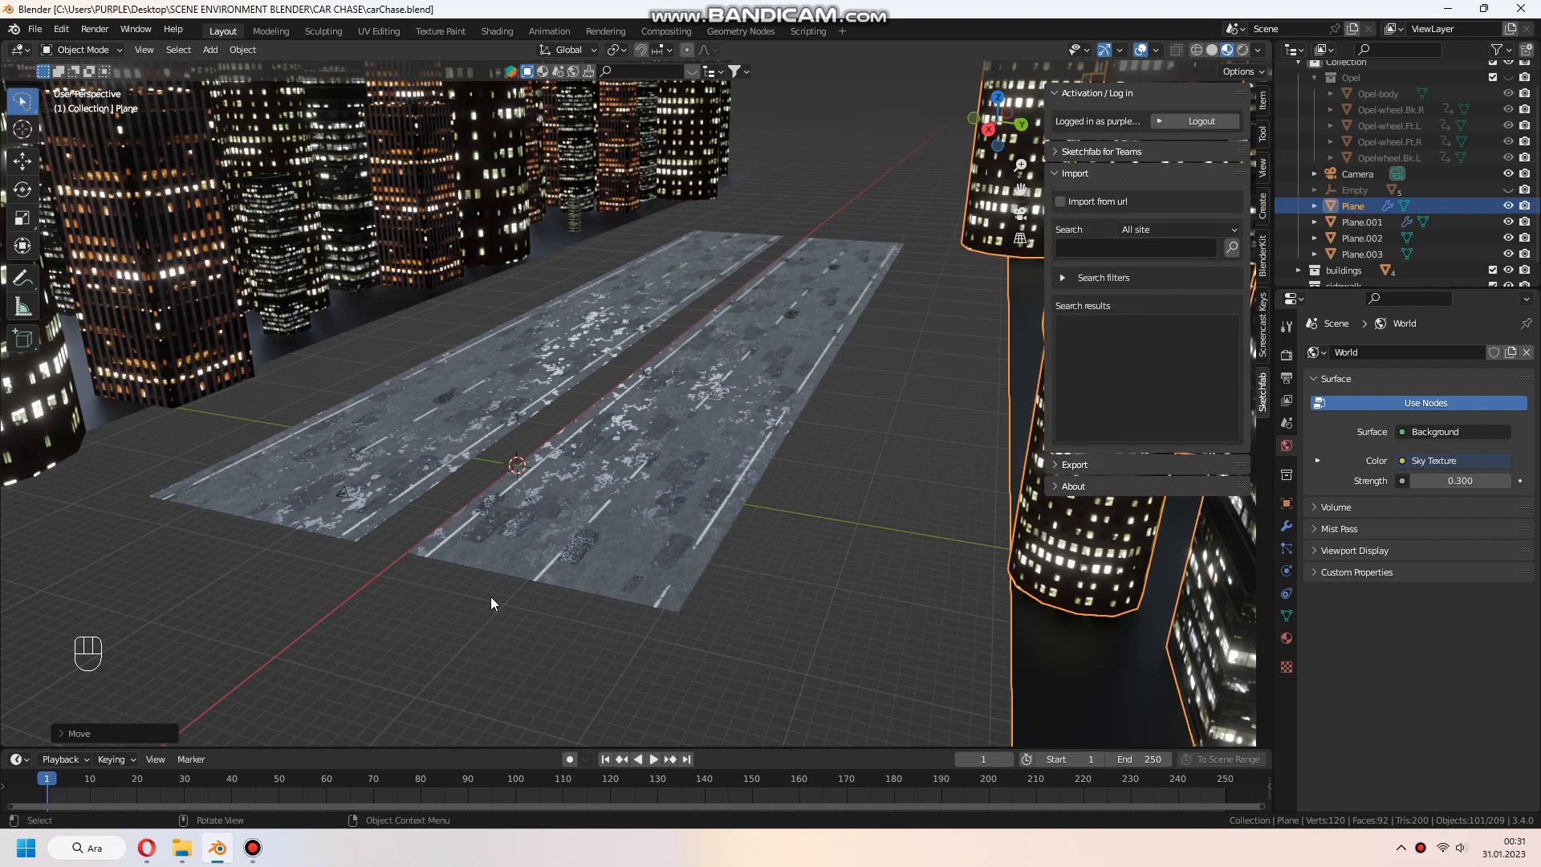
click(145, 848)
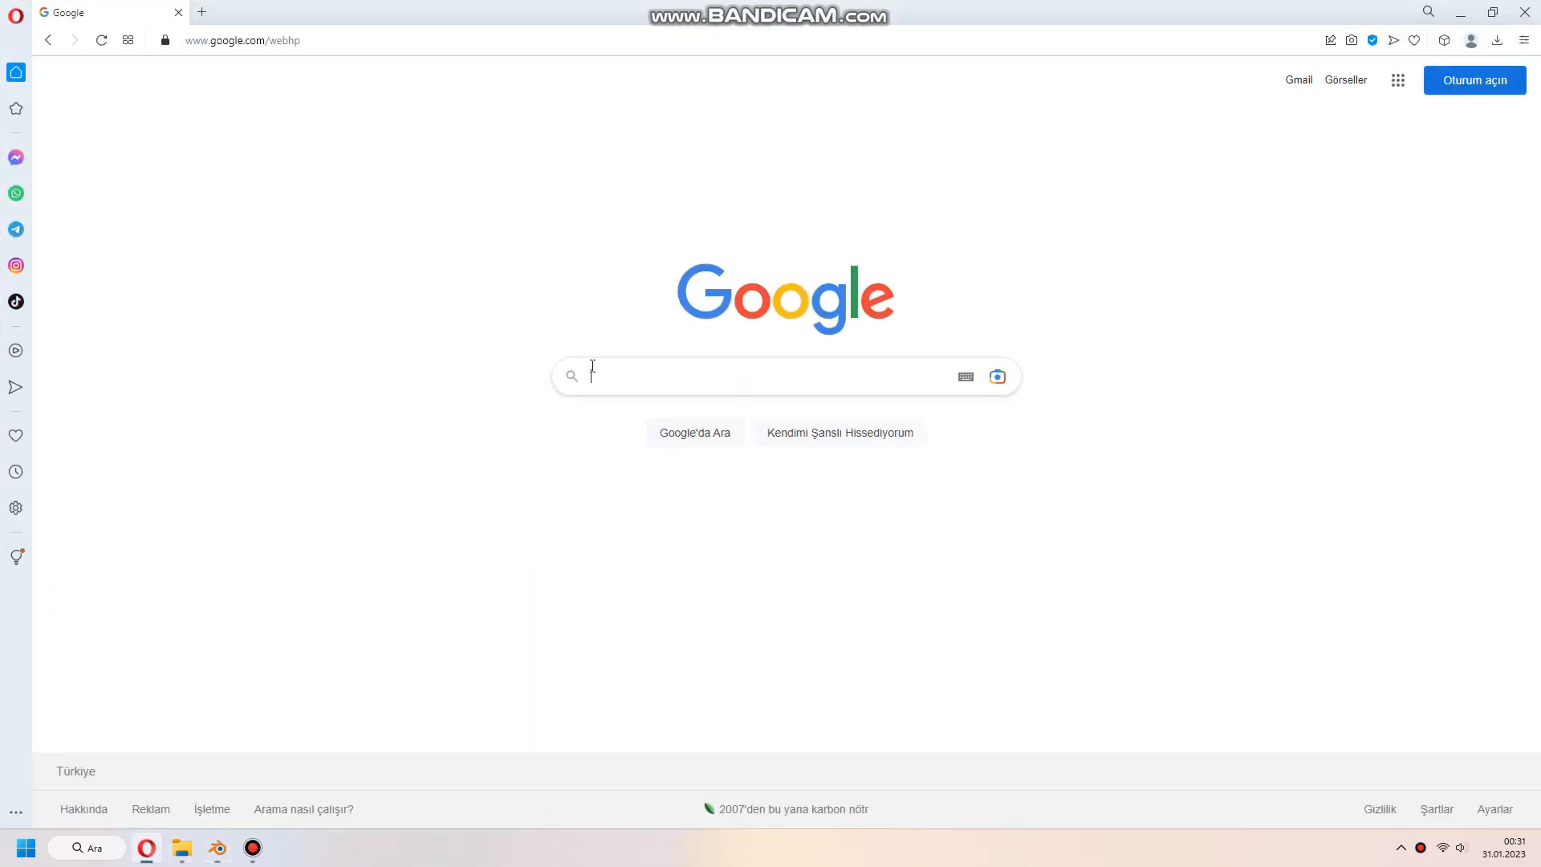
- Find the sketchfab/blender-plugin GitHub repository and download it as blender-plugin-master.zip
text(sketchfab addon)
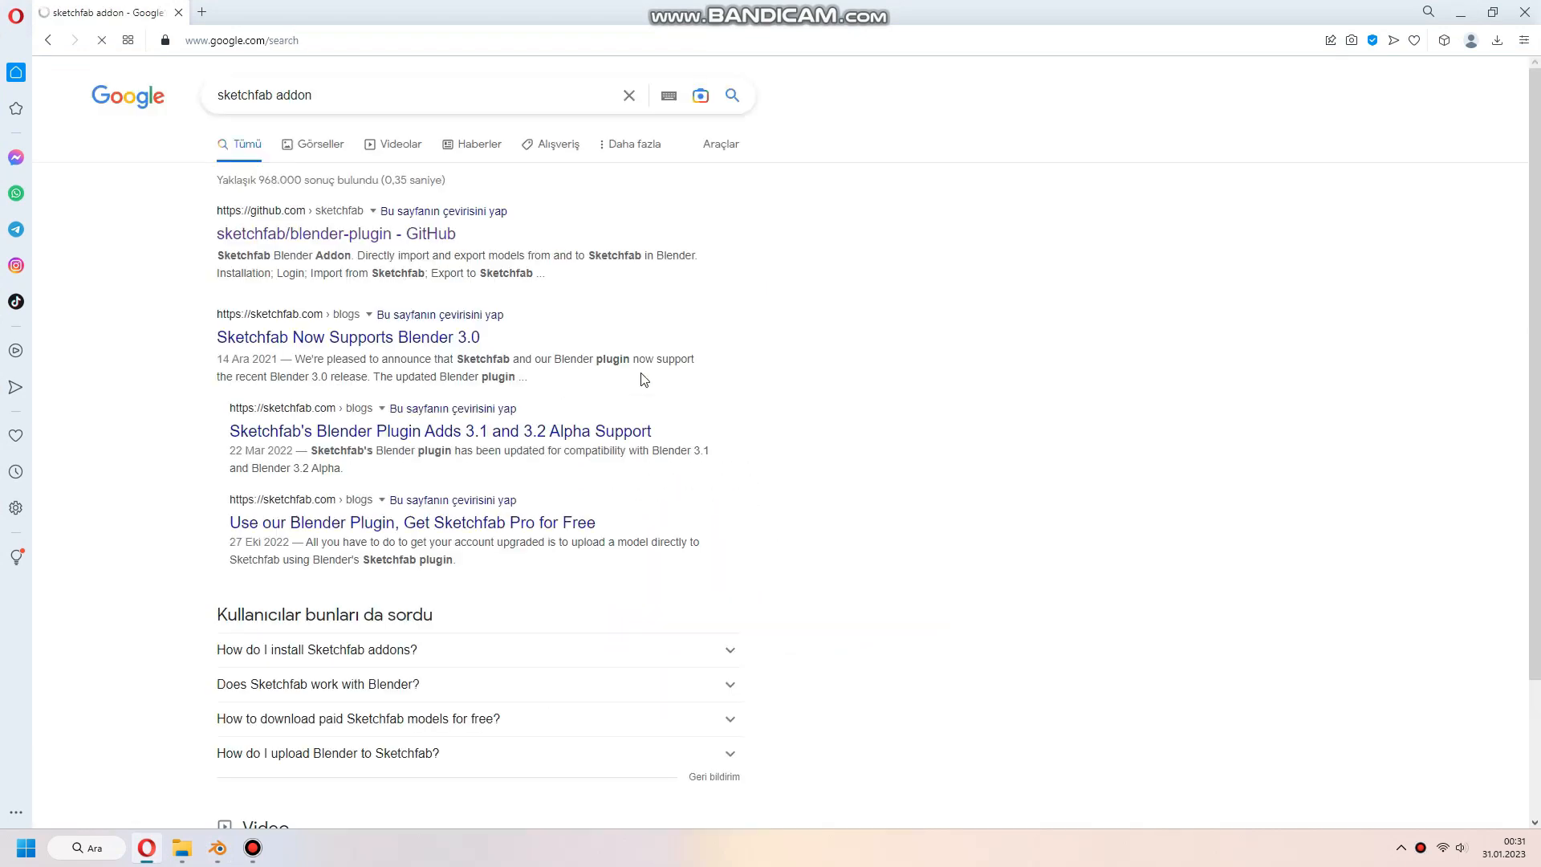
mouse_move(336, 234)
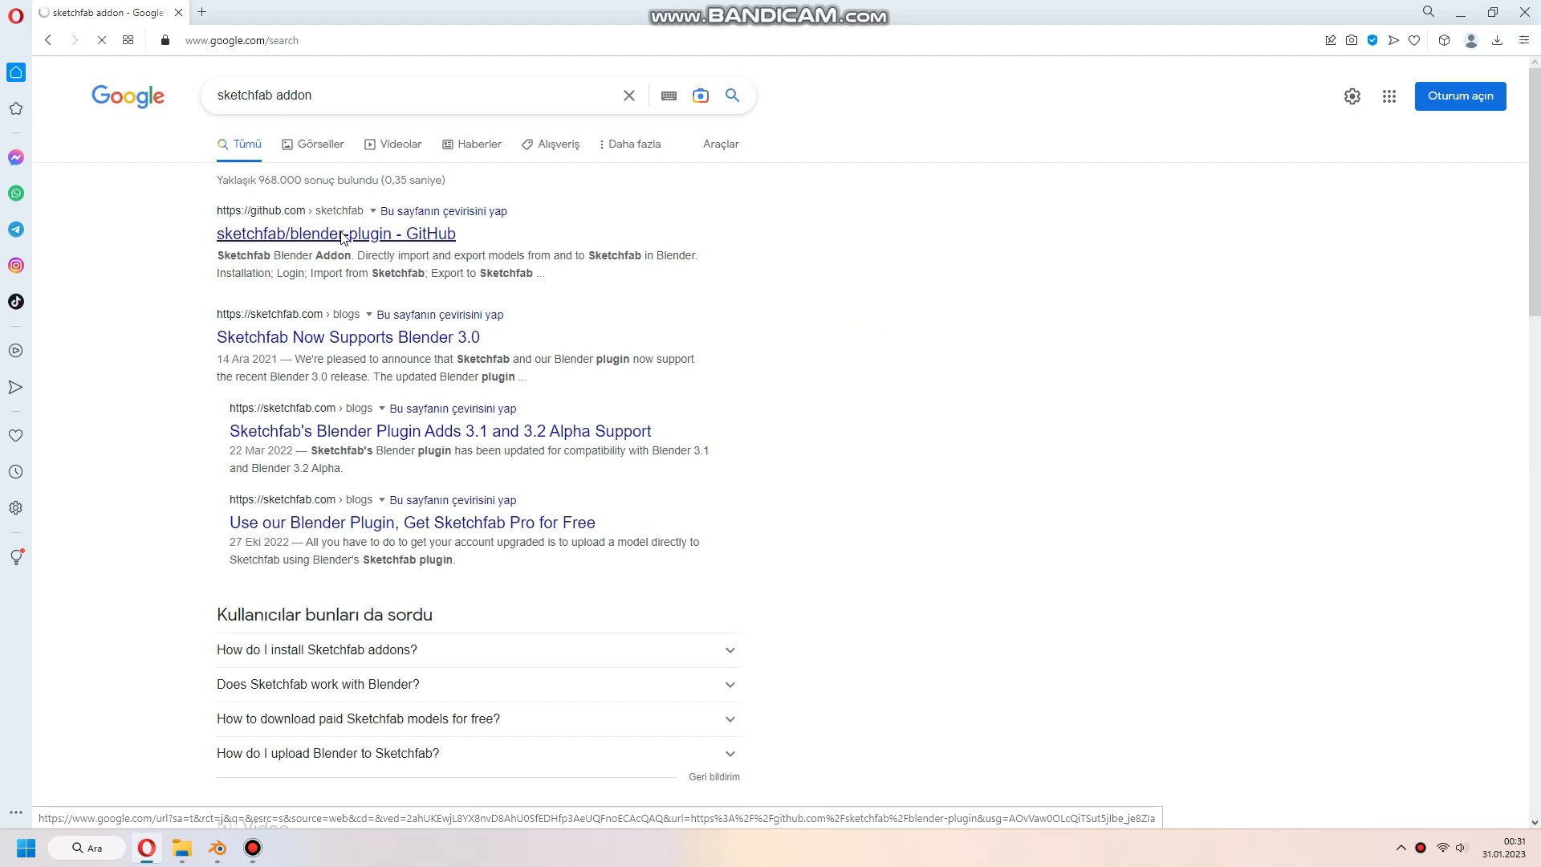
click(336, 234)
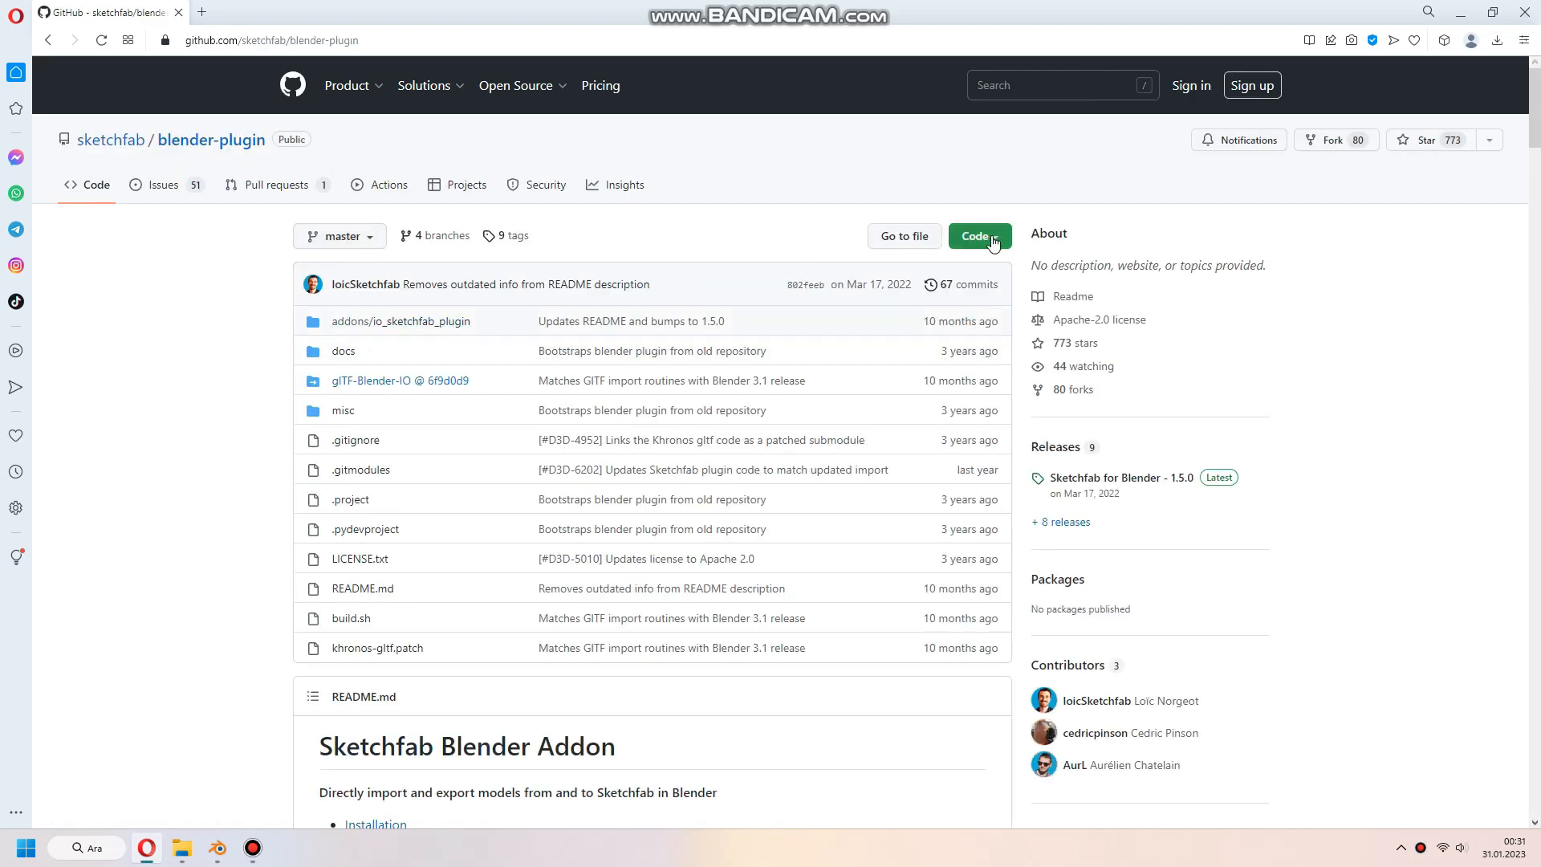
scroll(down, 3)
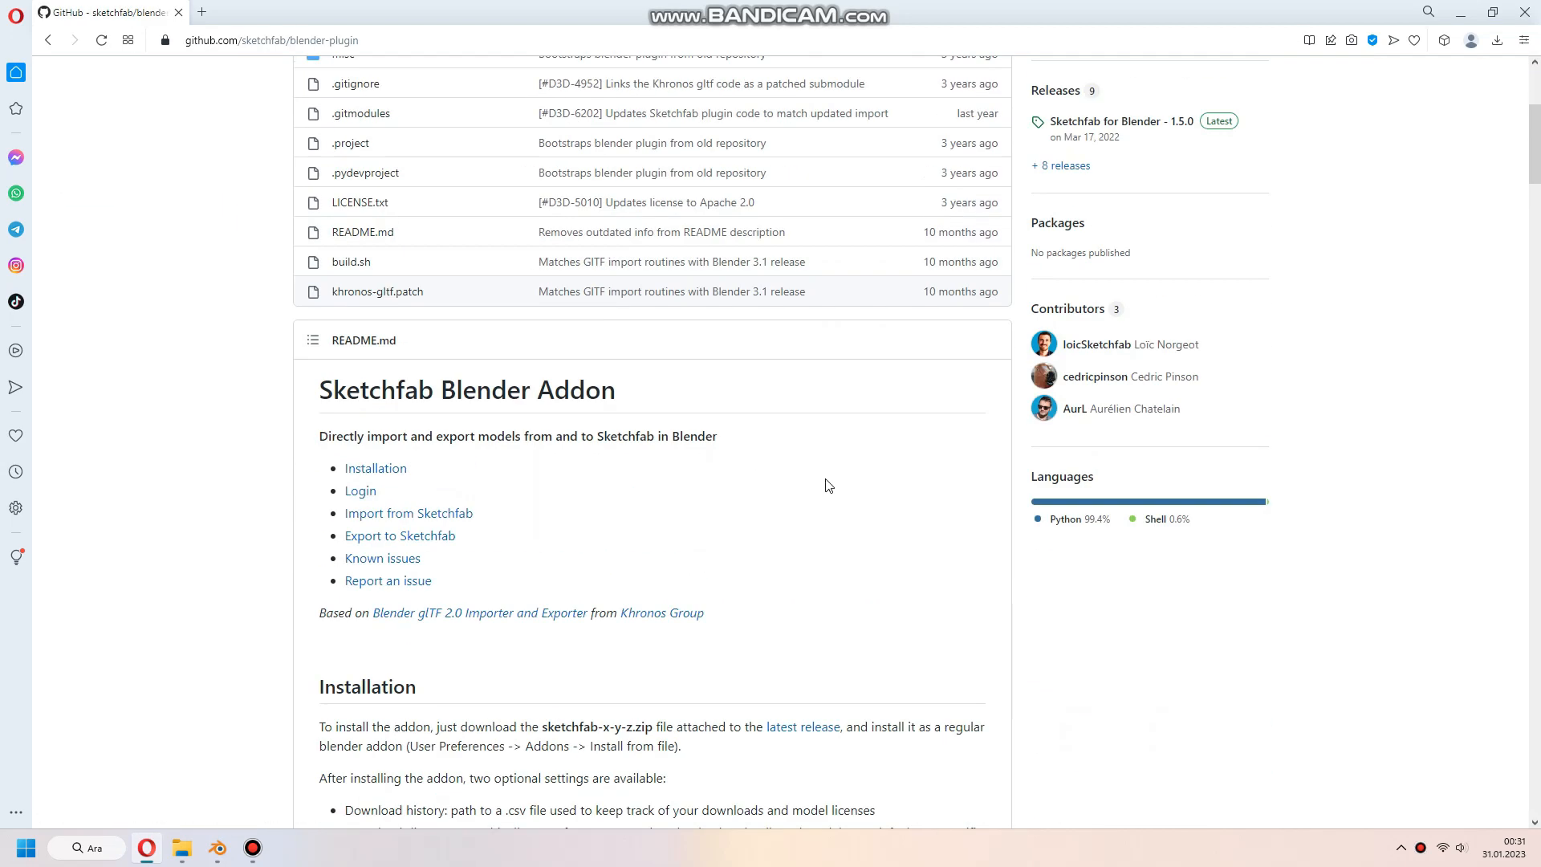
click(973, 235)
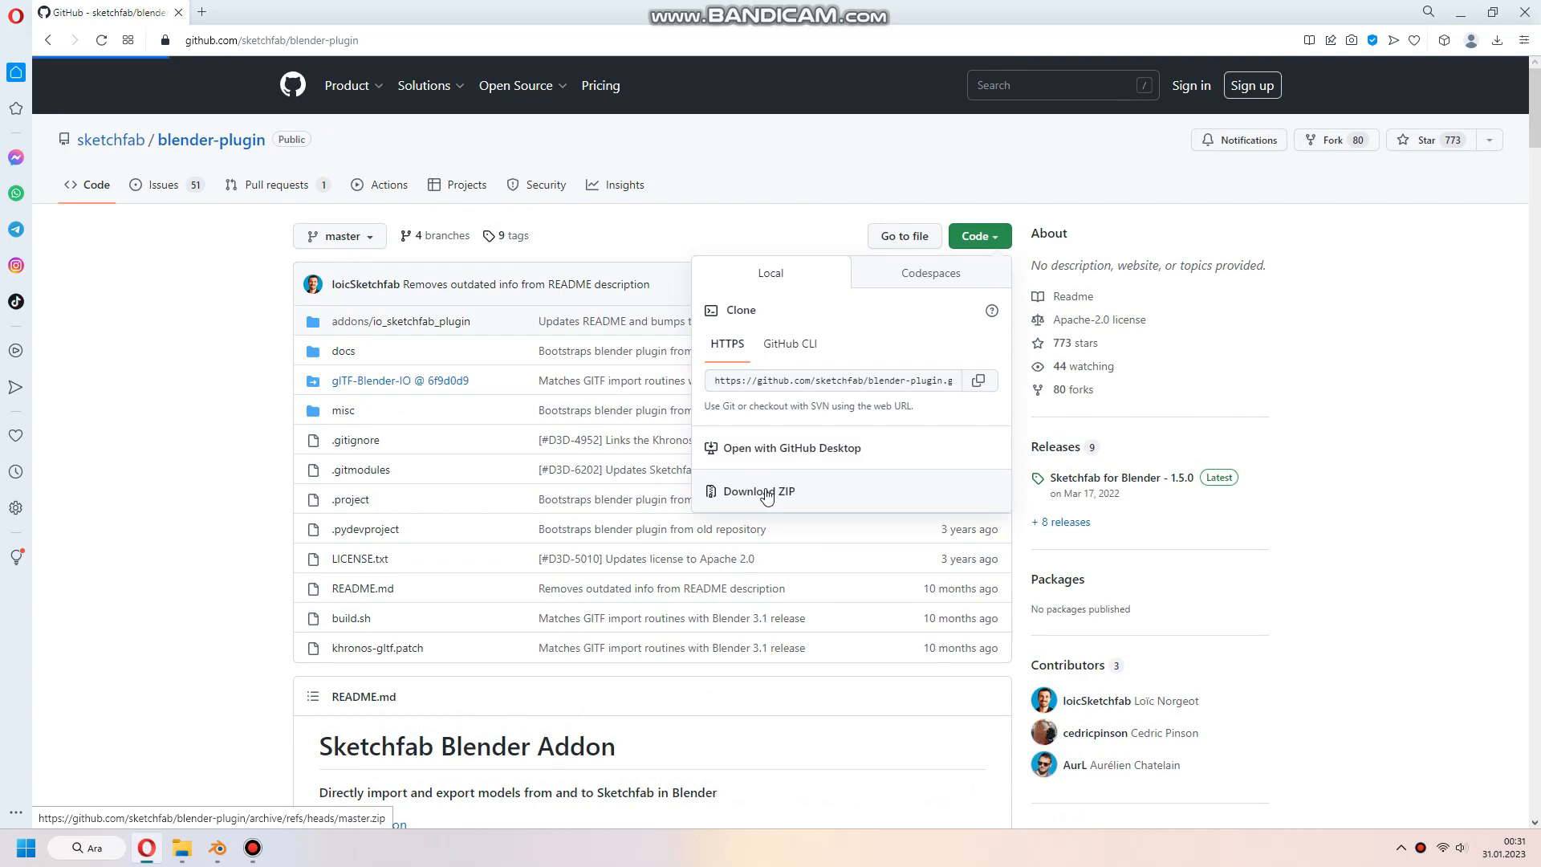
click(760, 491)
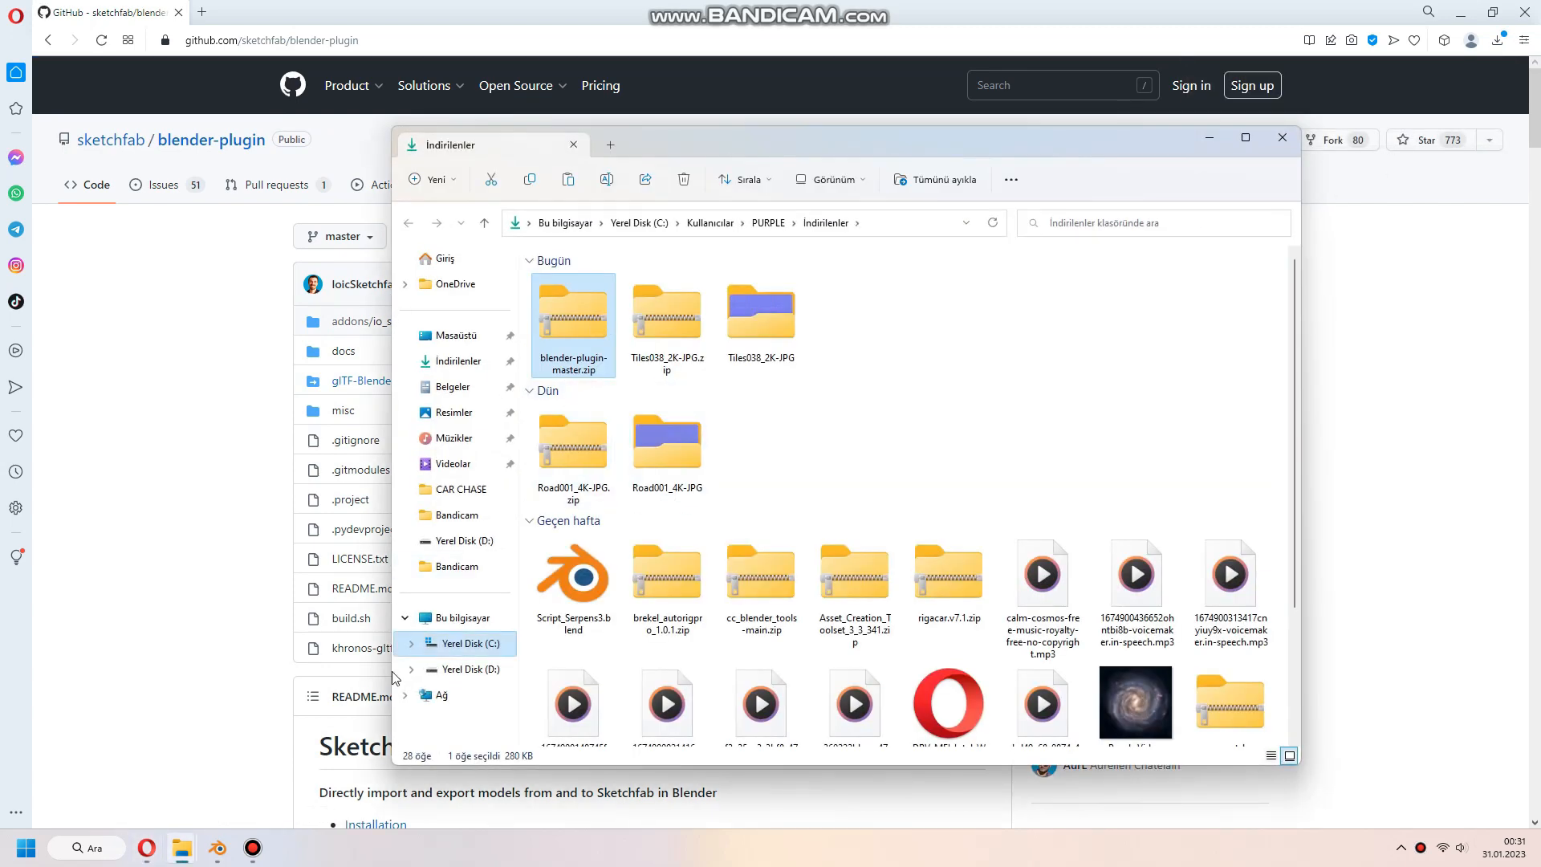
- Install blender-plugin-master.zip in Preferences and enable Import-Export: Sketchfab Plugin
click(61, 28)
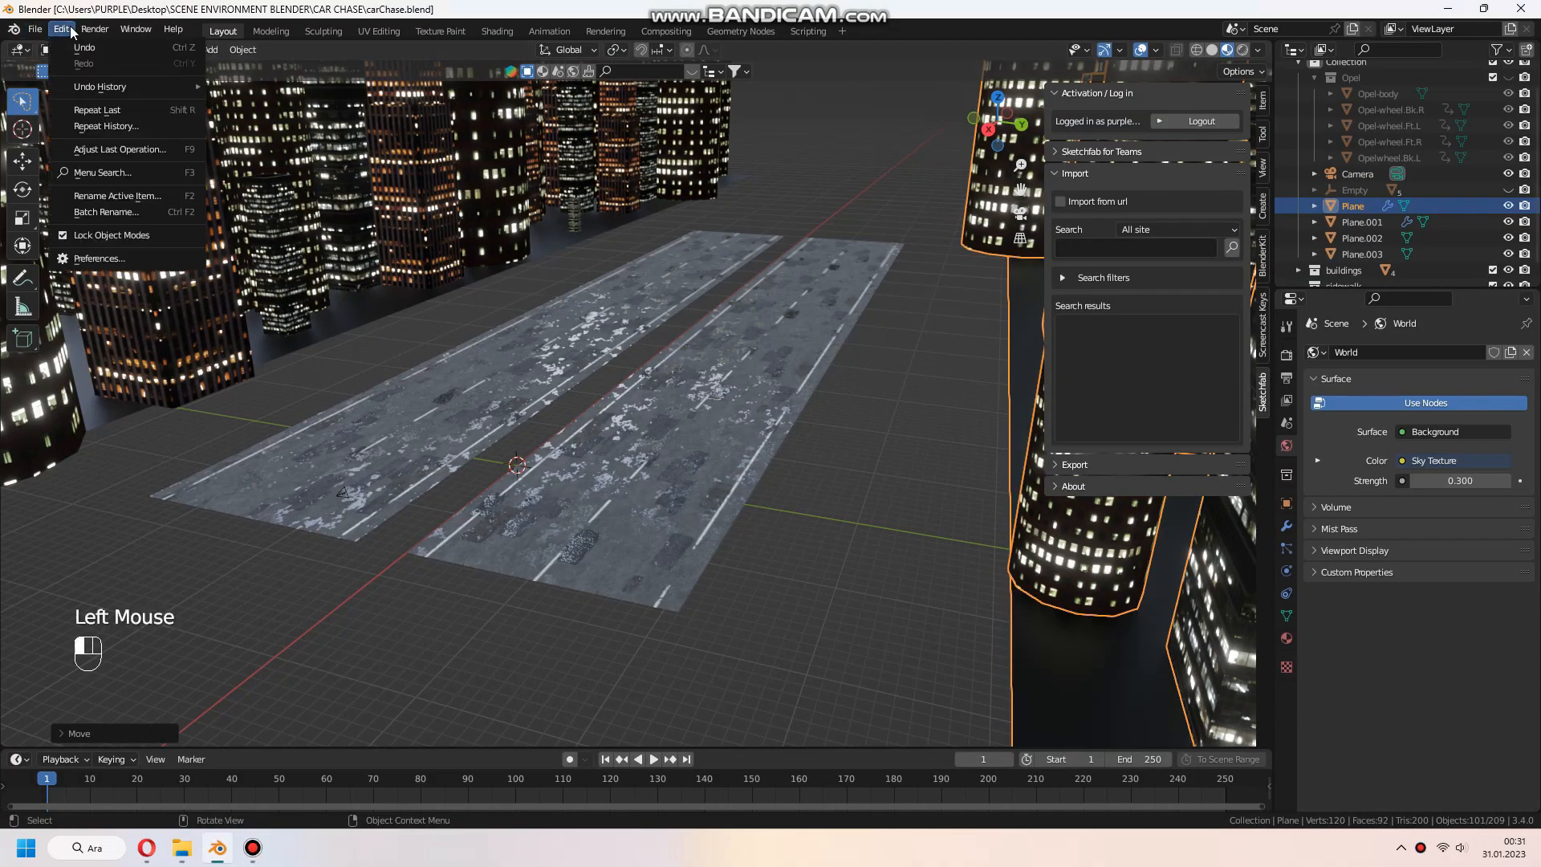
click(98, 258)
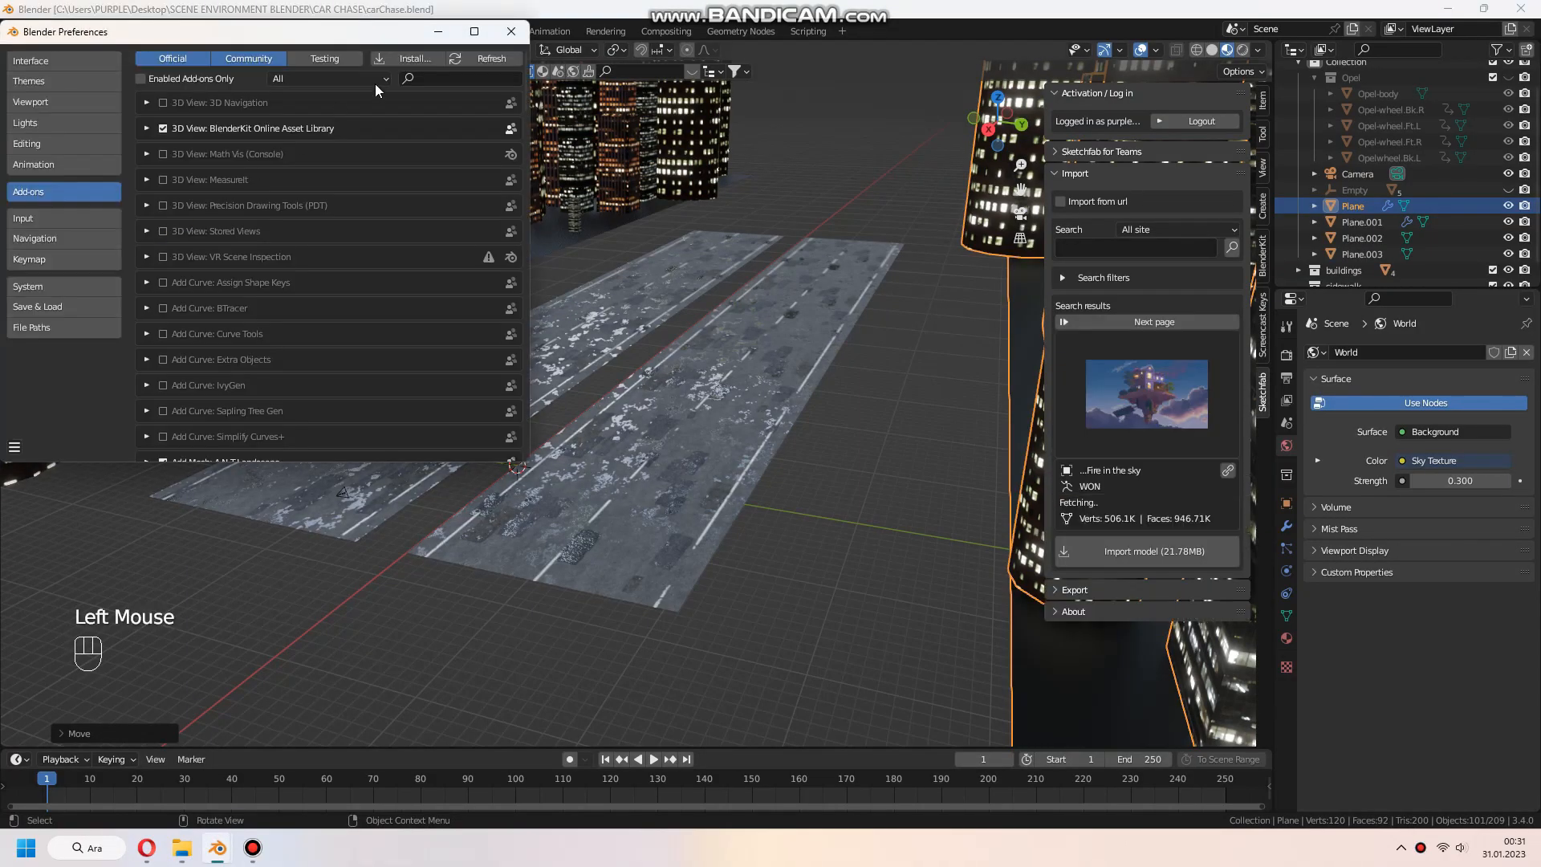
click(412, 58)
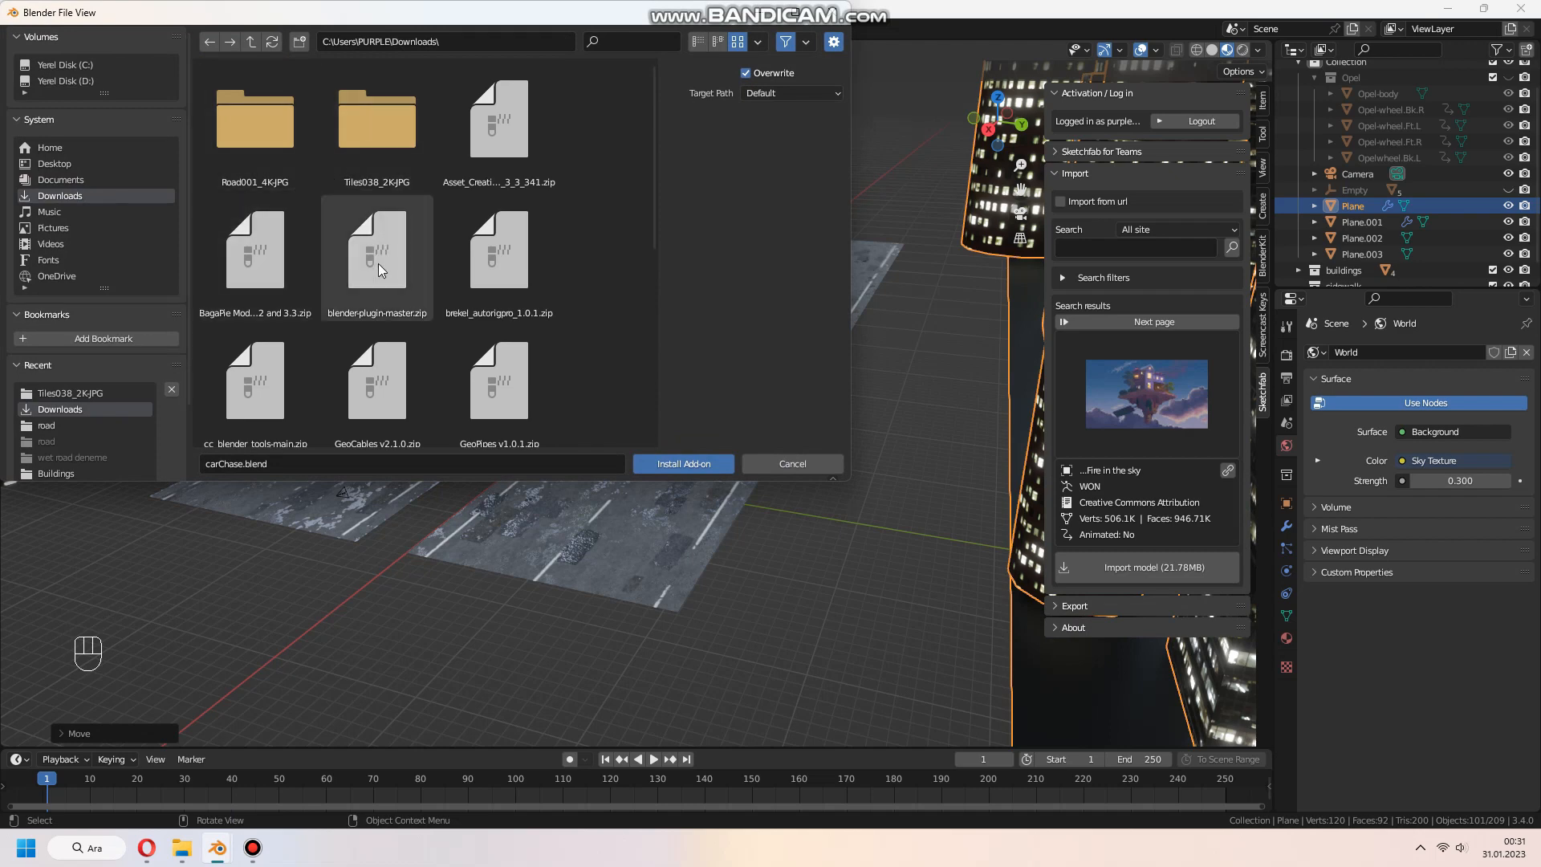
click(682, 463)
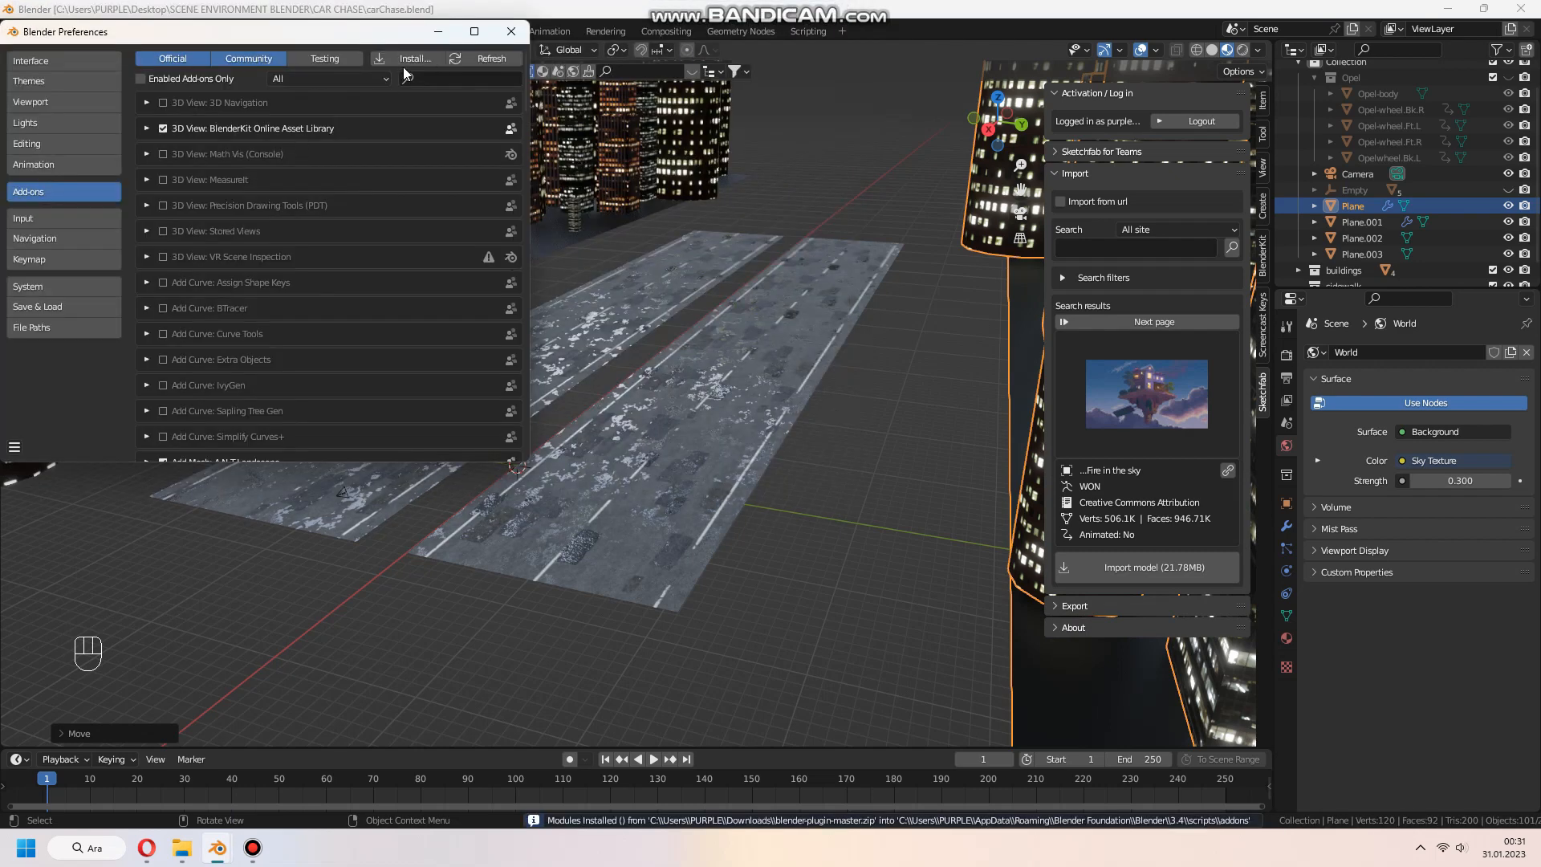
mouse_move(429, 78)
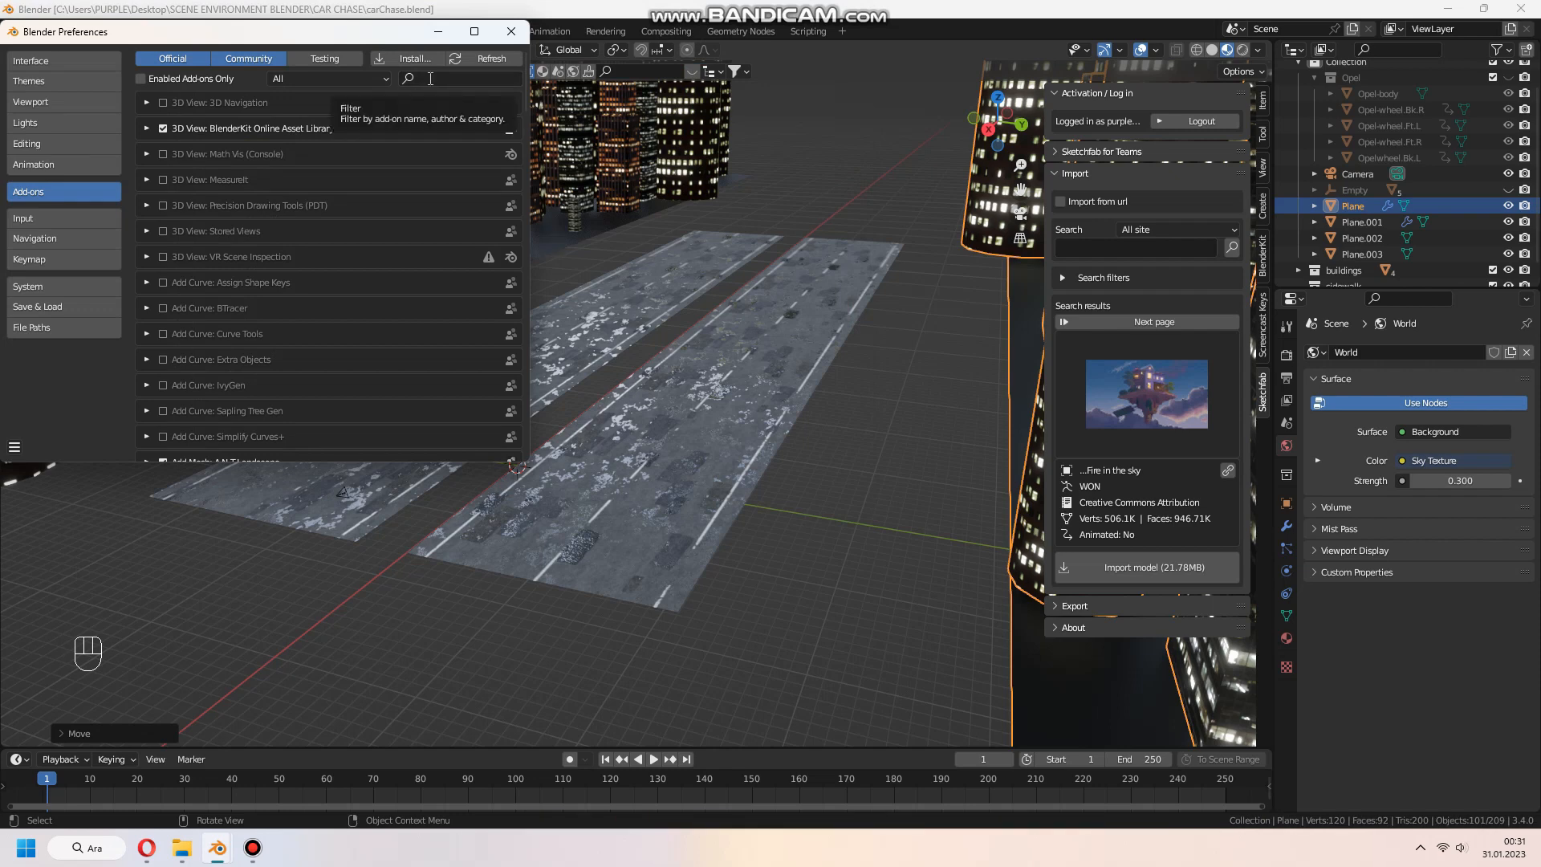
text(sketc)
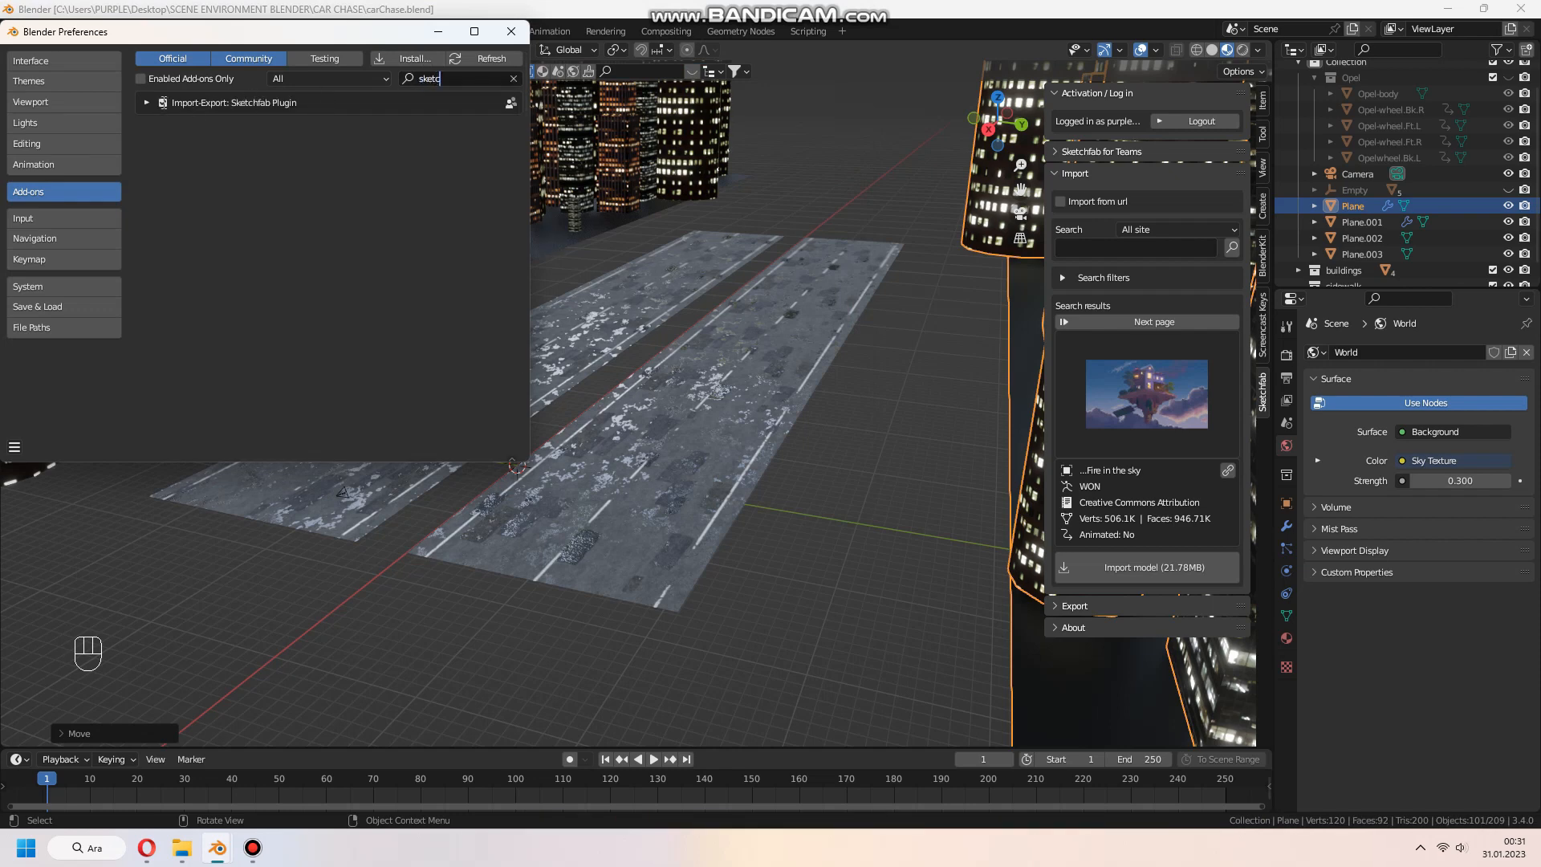
click(145, 102)
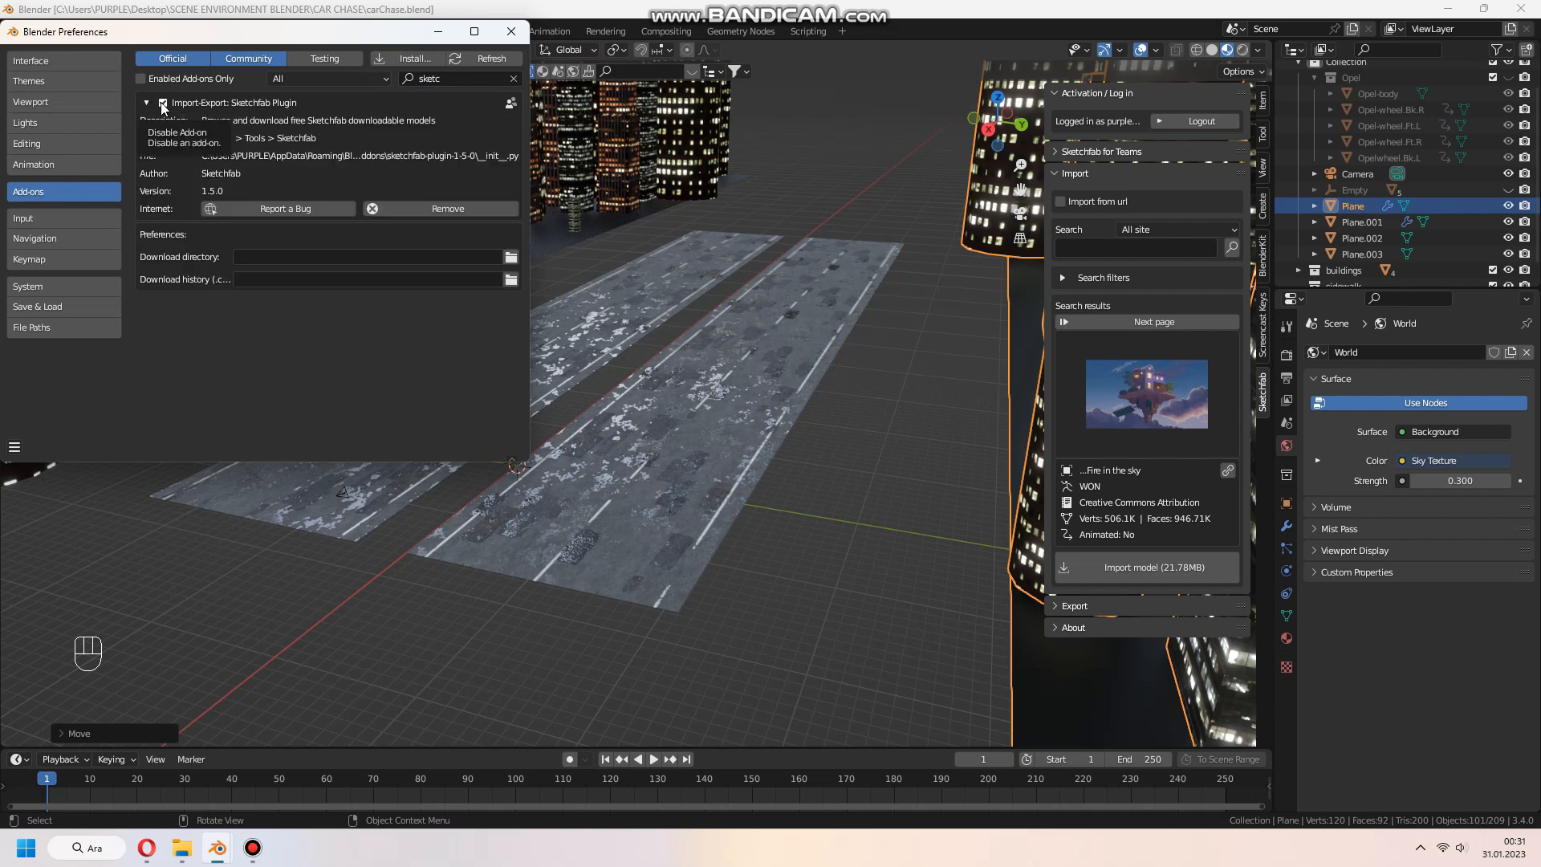
click(510, 30)
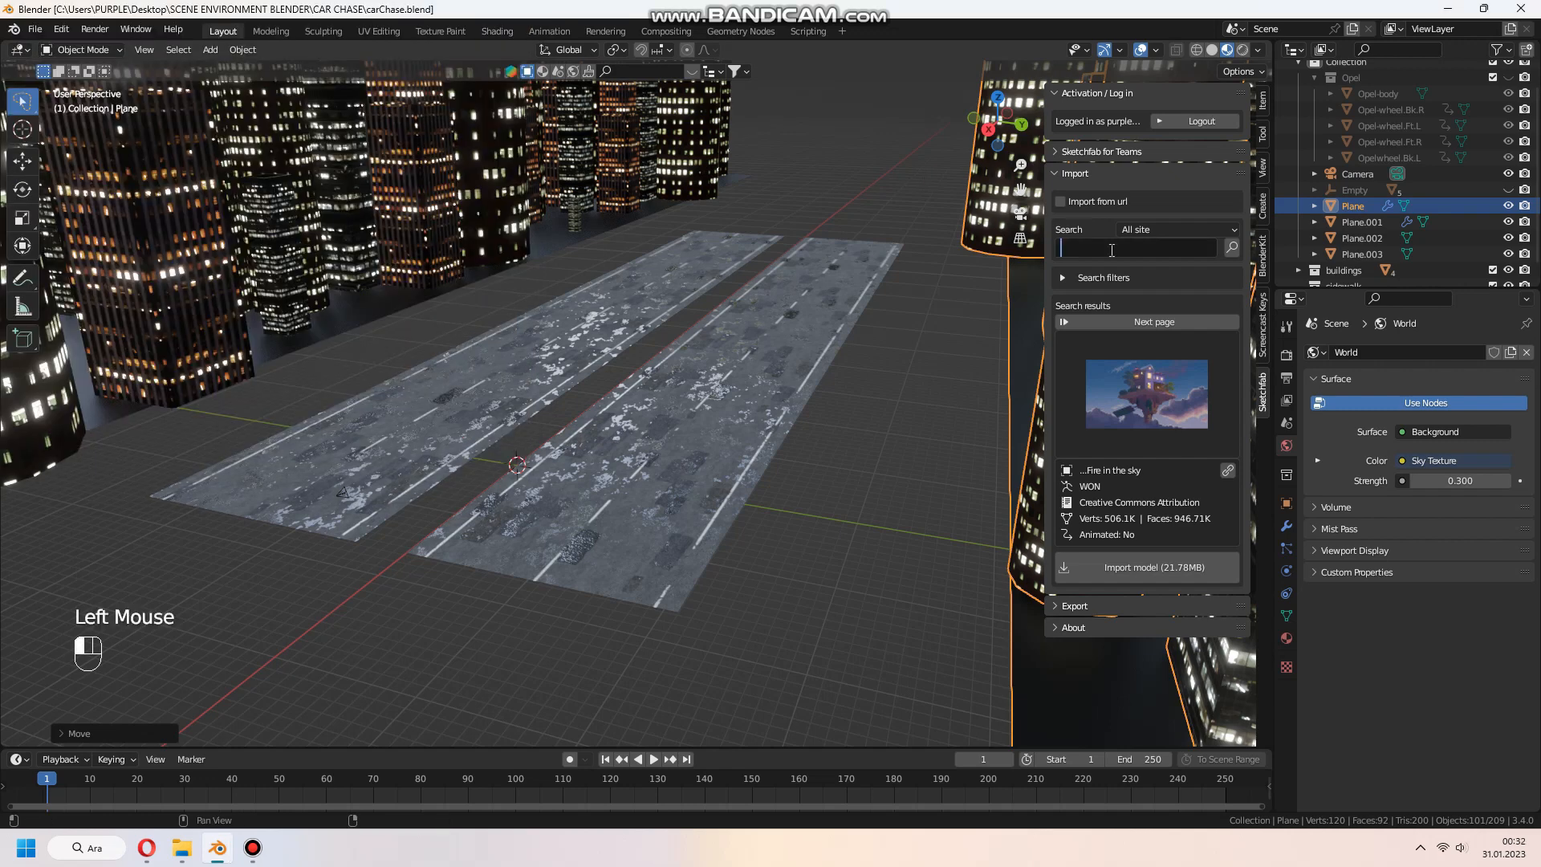
- Search Sketchfab for 'sidewalk' and pick a sidewalk model from the results
text(sidewalk)
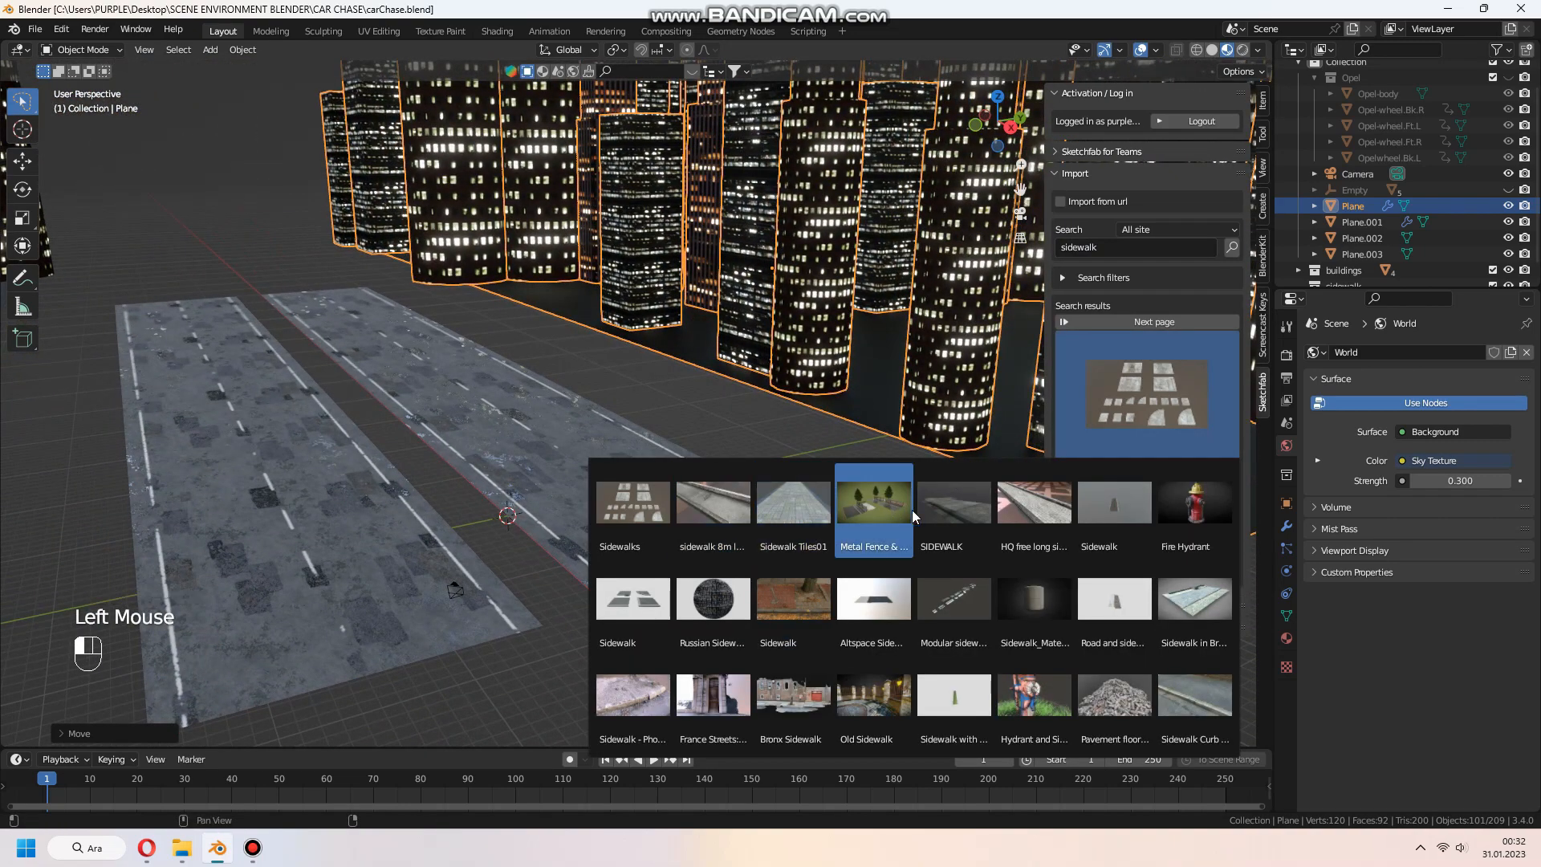
click(953, 501)
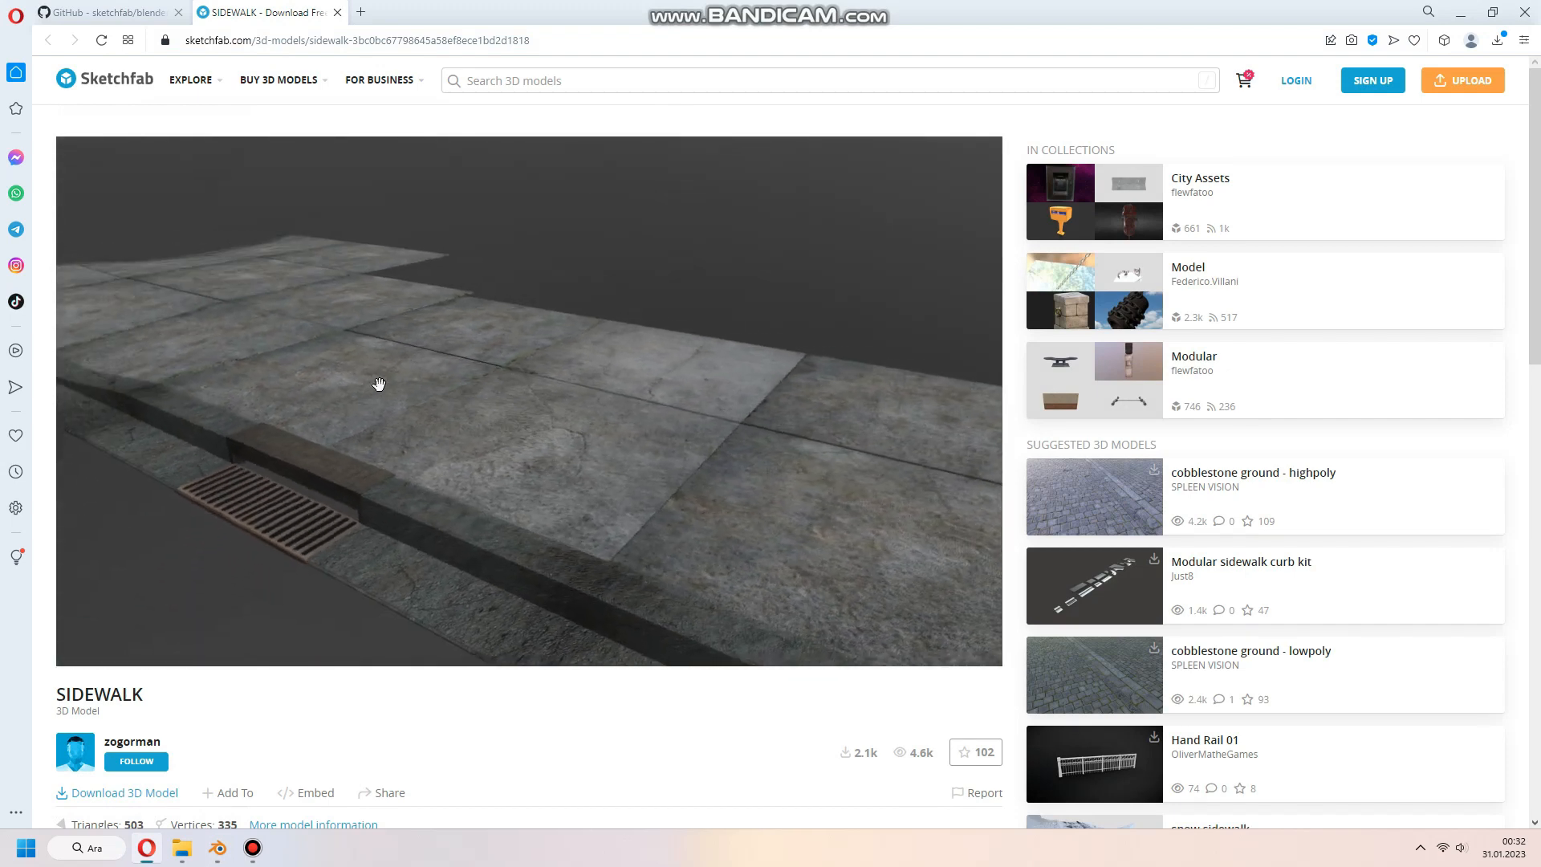
- Preview the SIDEWALK model by zogorman, then return to Blender with it selected
scroll(down, 3)
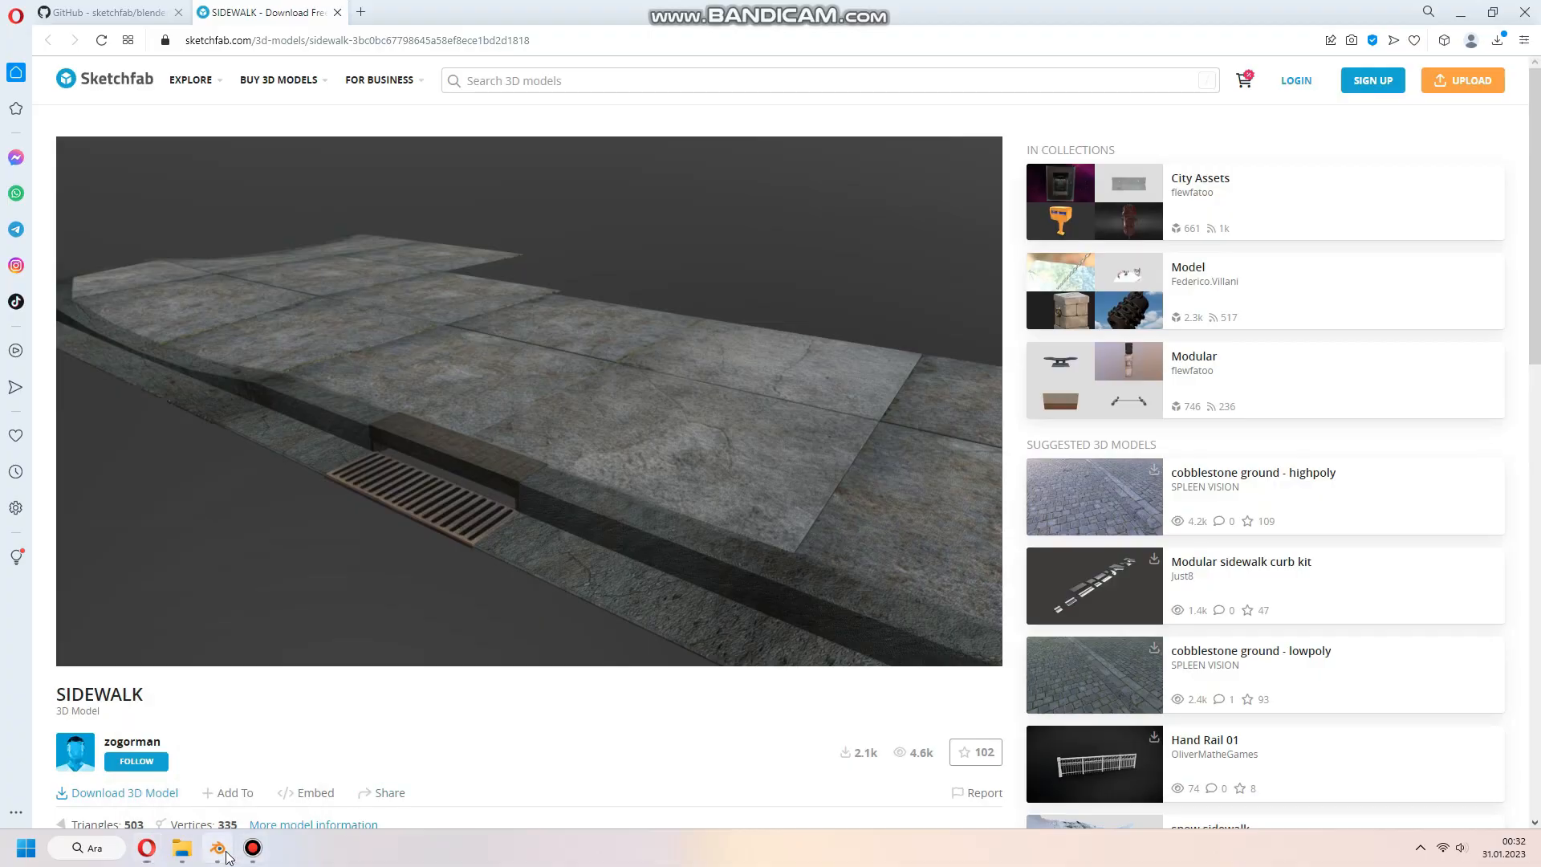
click(215, 848)
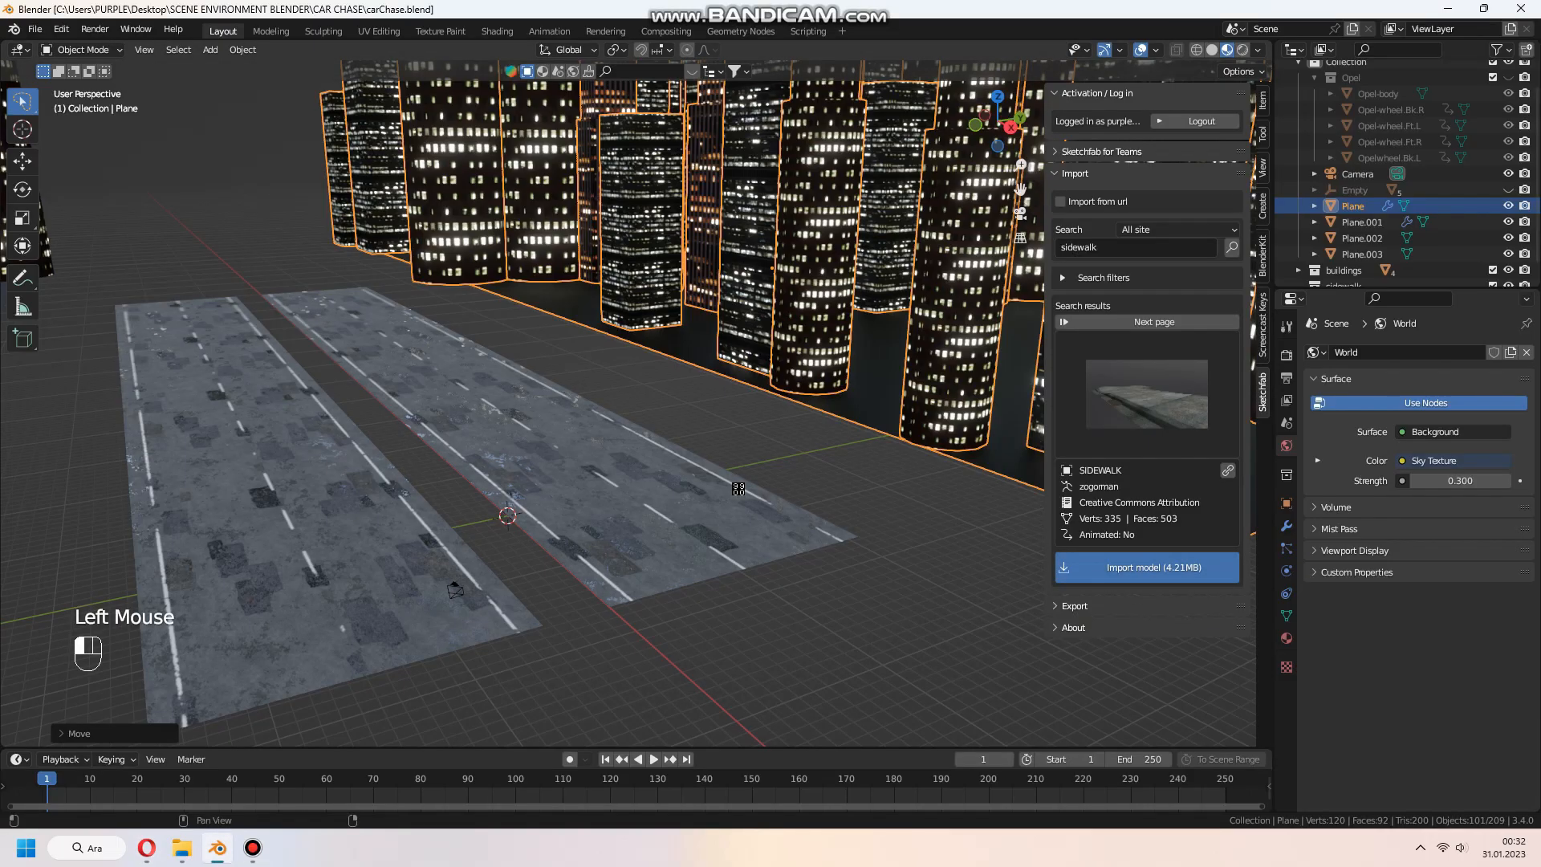
- Import the SIDEWALK model beside the road and view its PLAIN_SIDEWALK material
key(m)
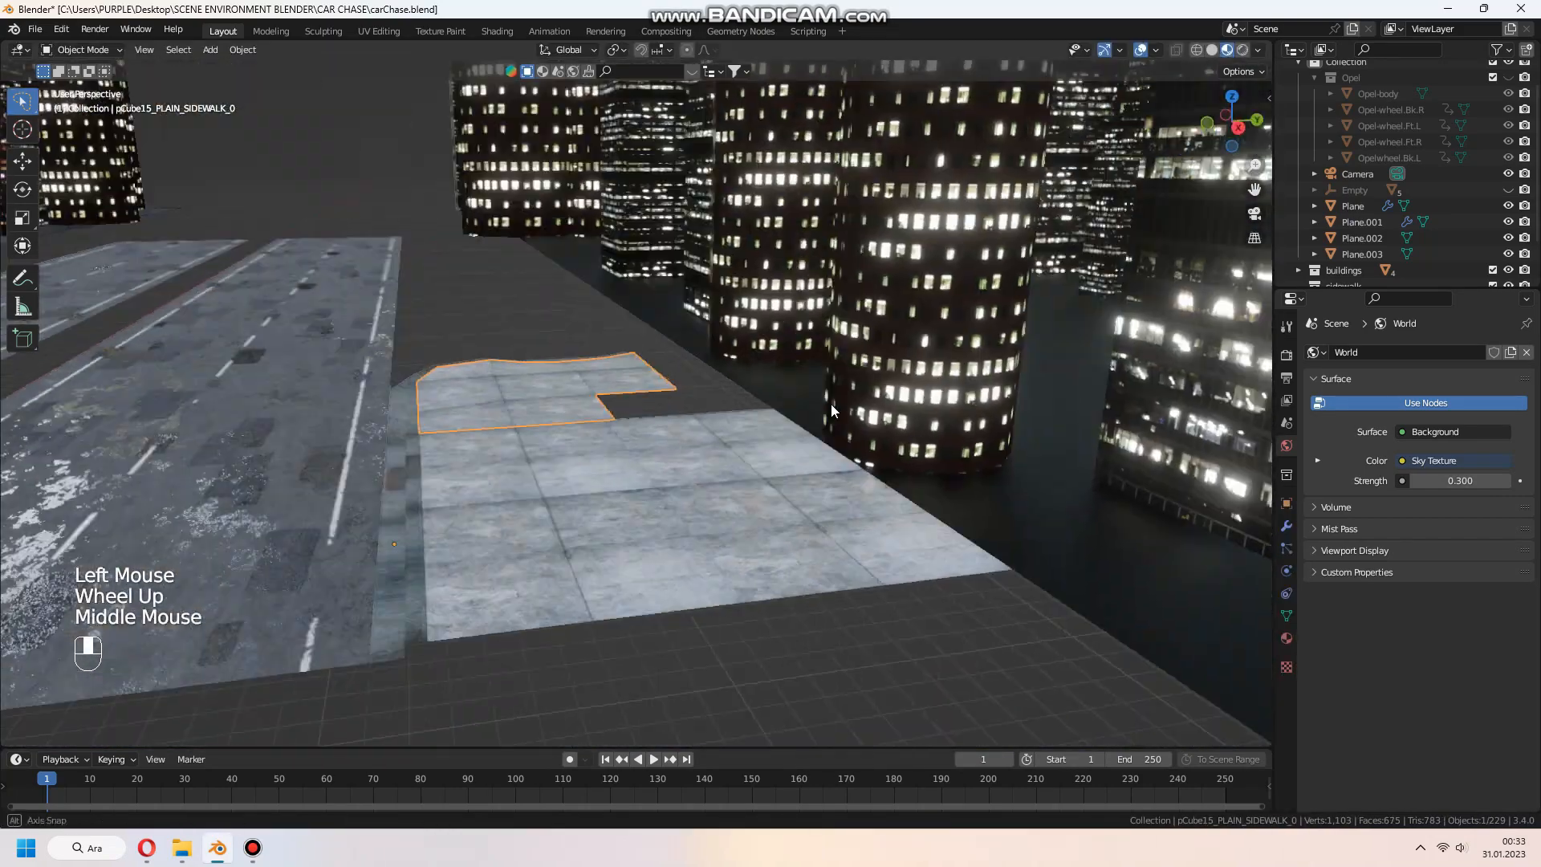
click(496, 30)
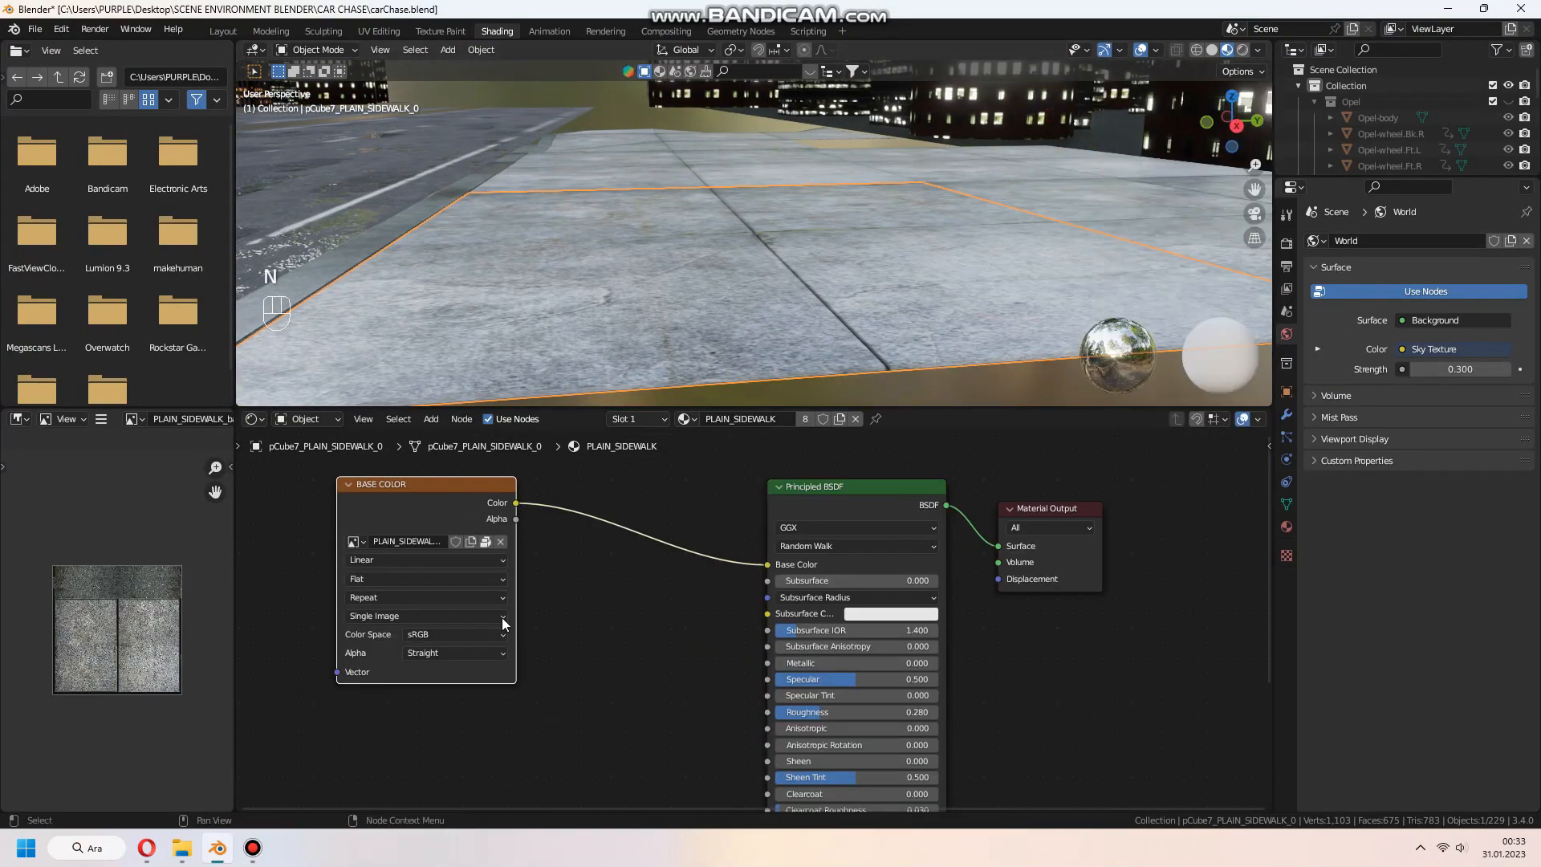
- Drive PLAIN_SIDEWALK roughness with Noise Texture and ColorRamp nodes for wet puddles
key(shift+a)
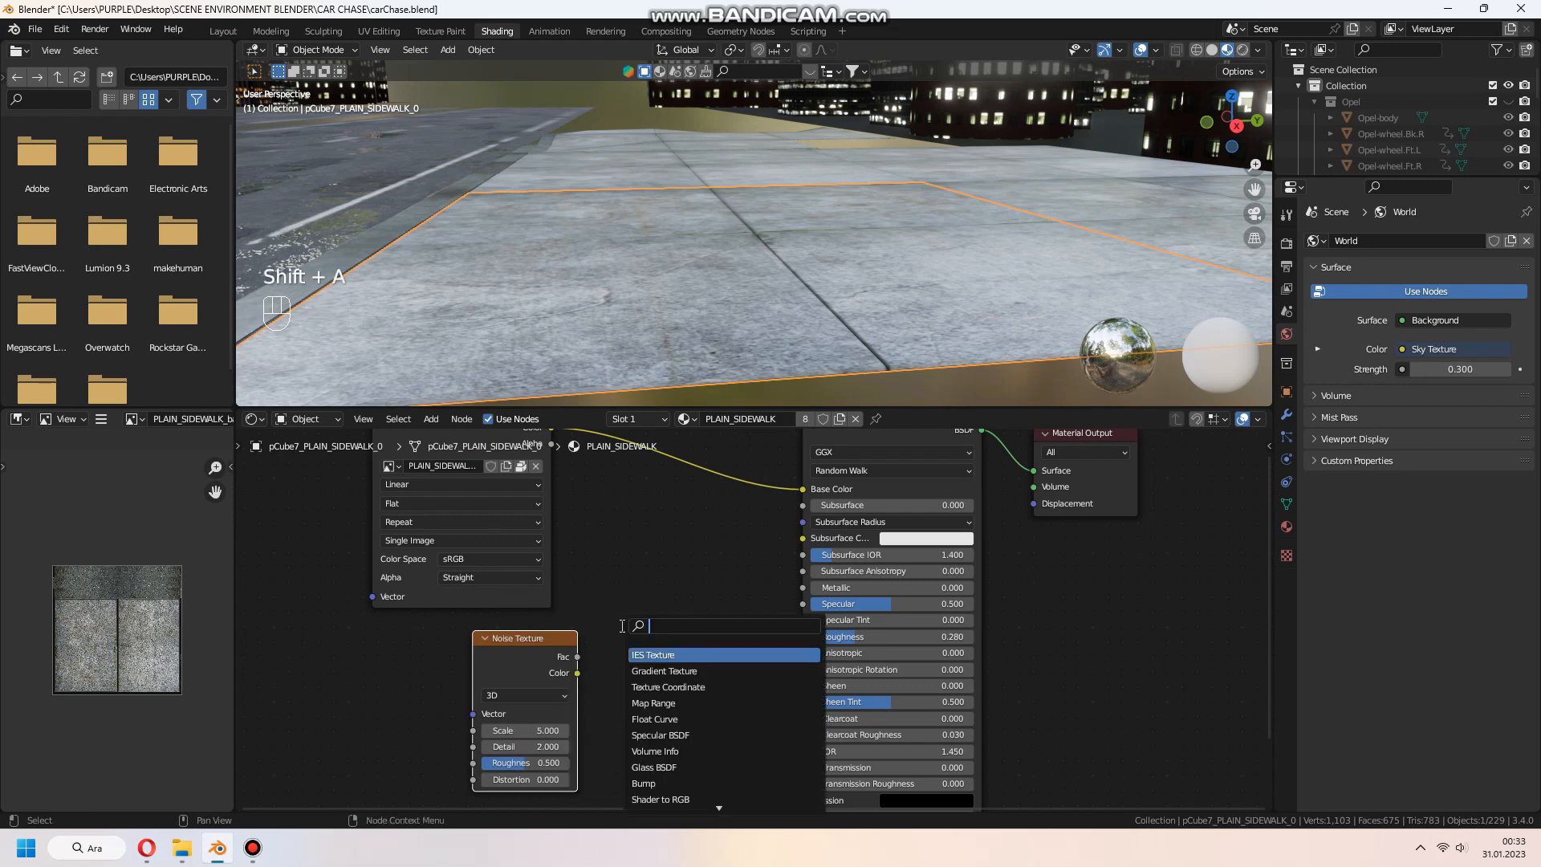
click(688, 639)
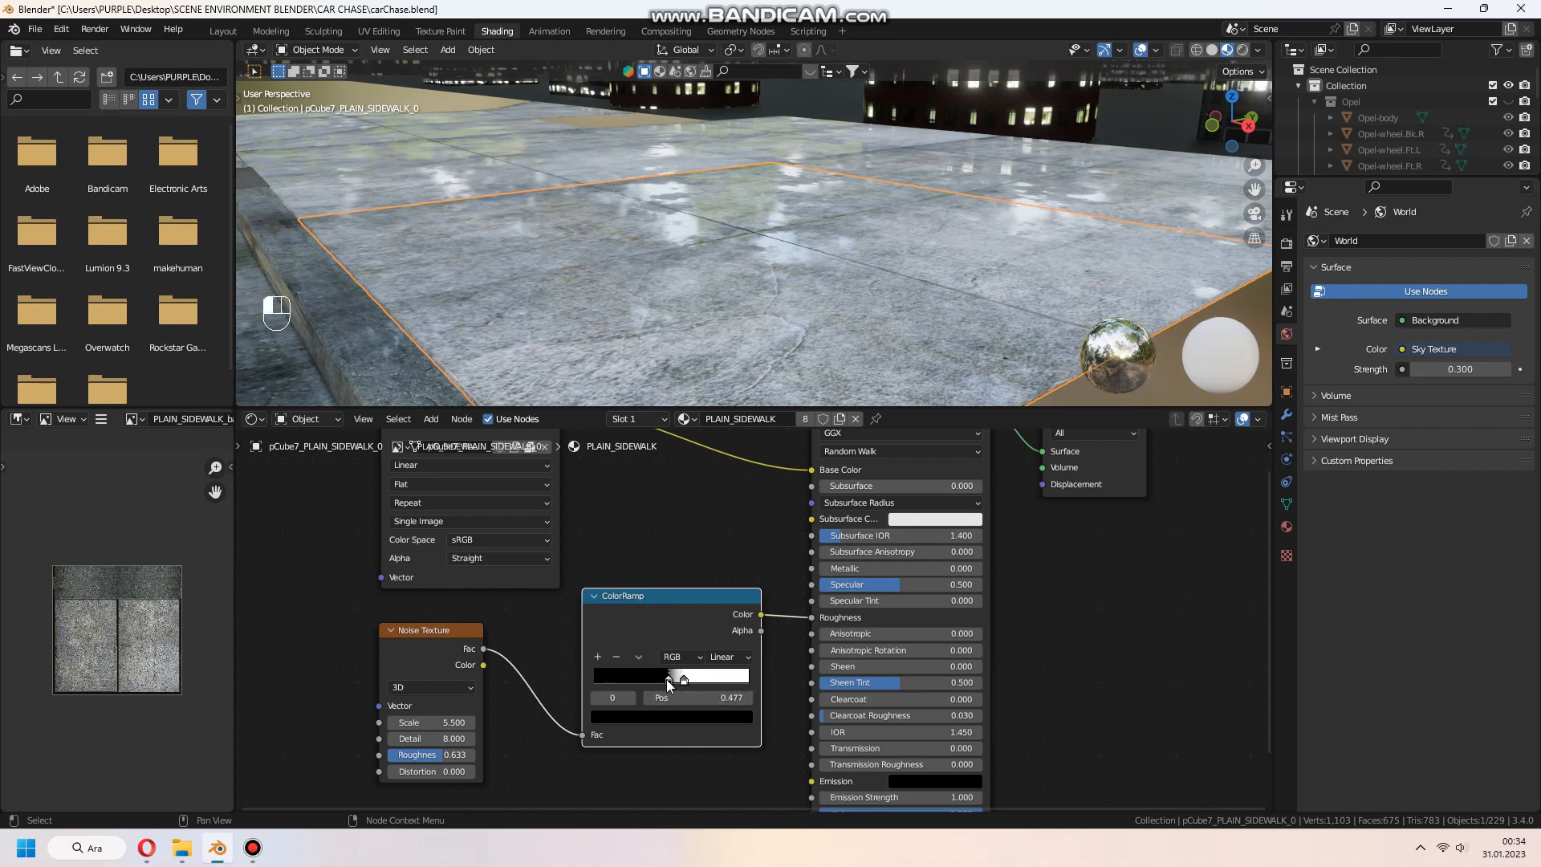
scroll(down, 3)
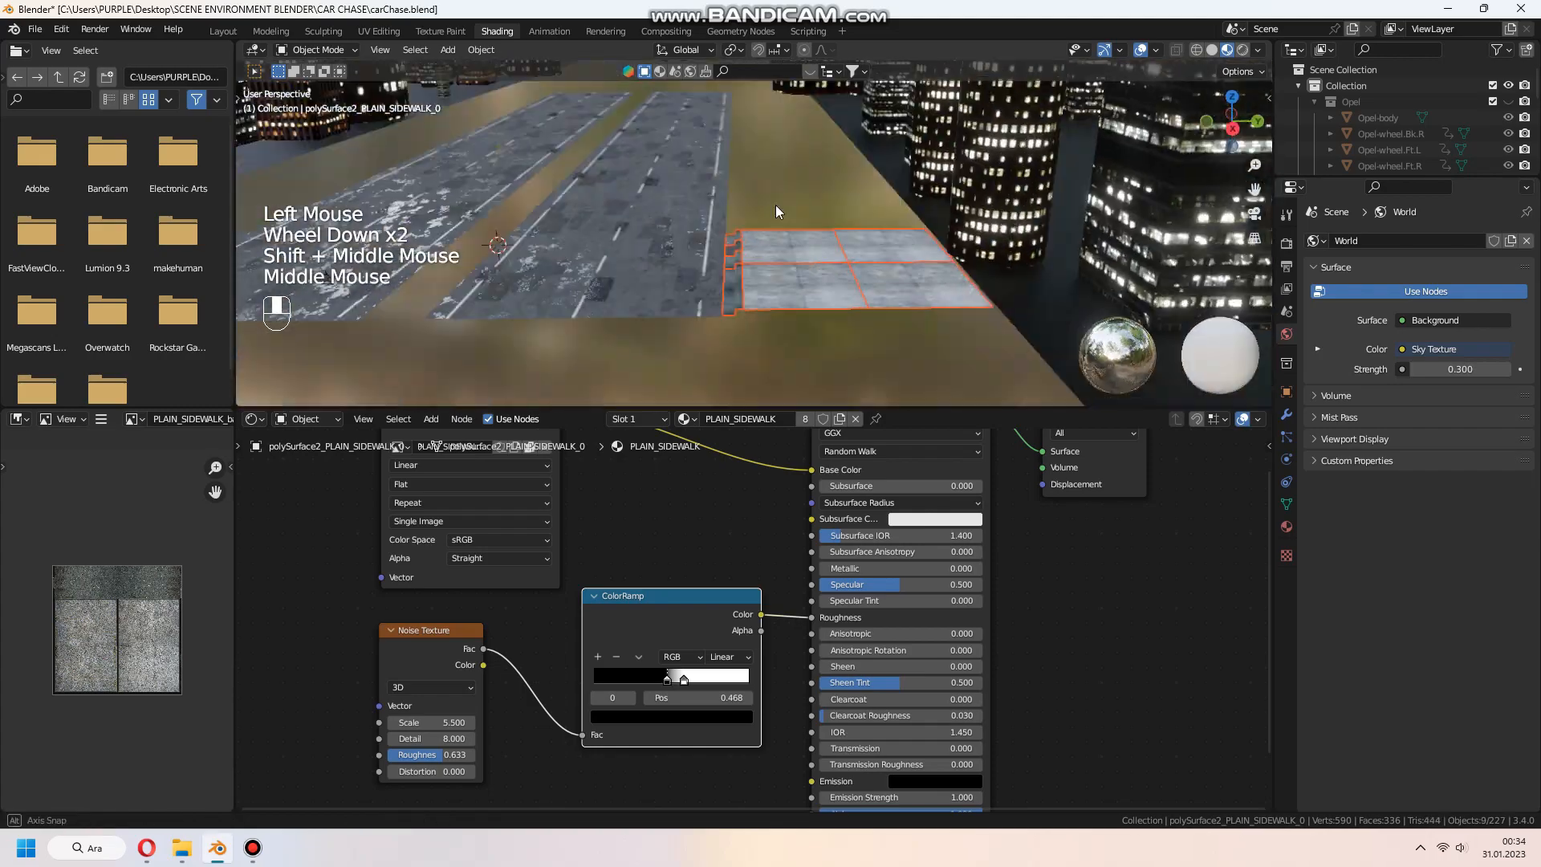
click(223, 31)
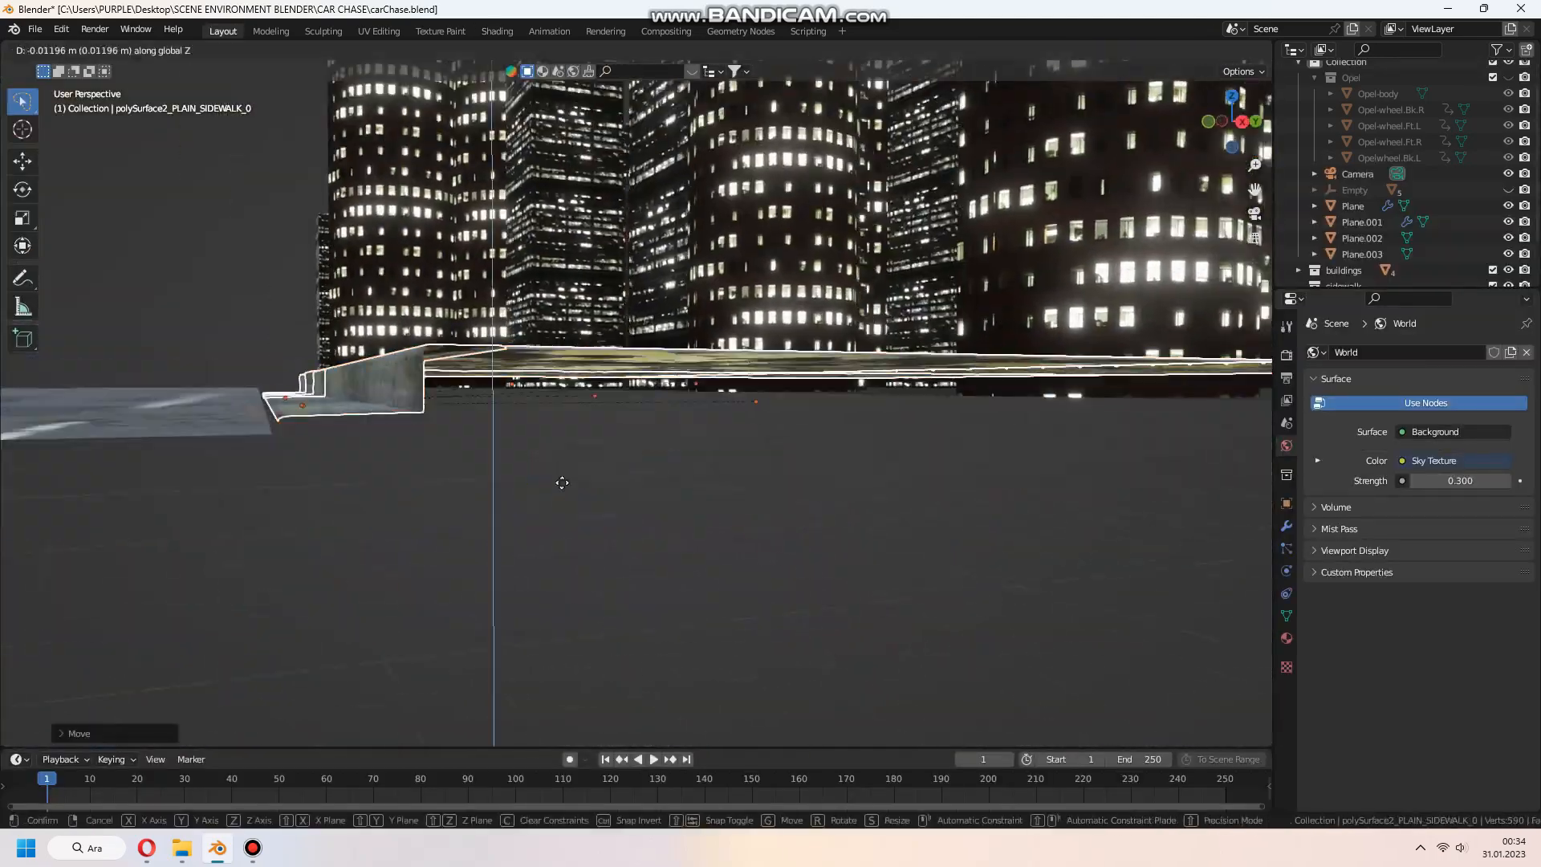